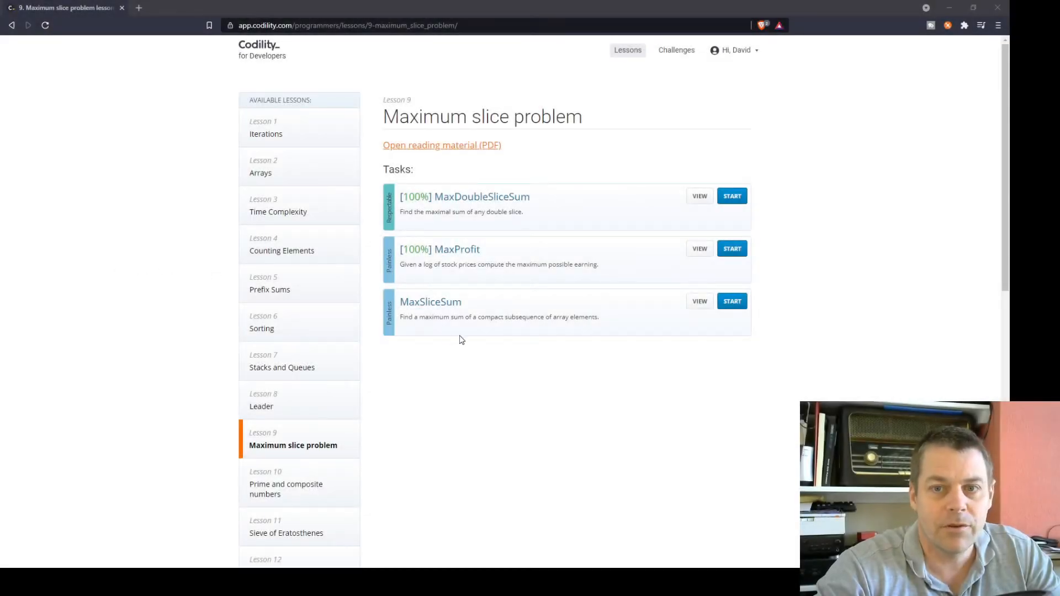
{"action": "mouse_move", "coordinate": [451, 344]}
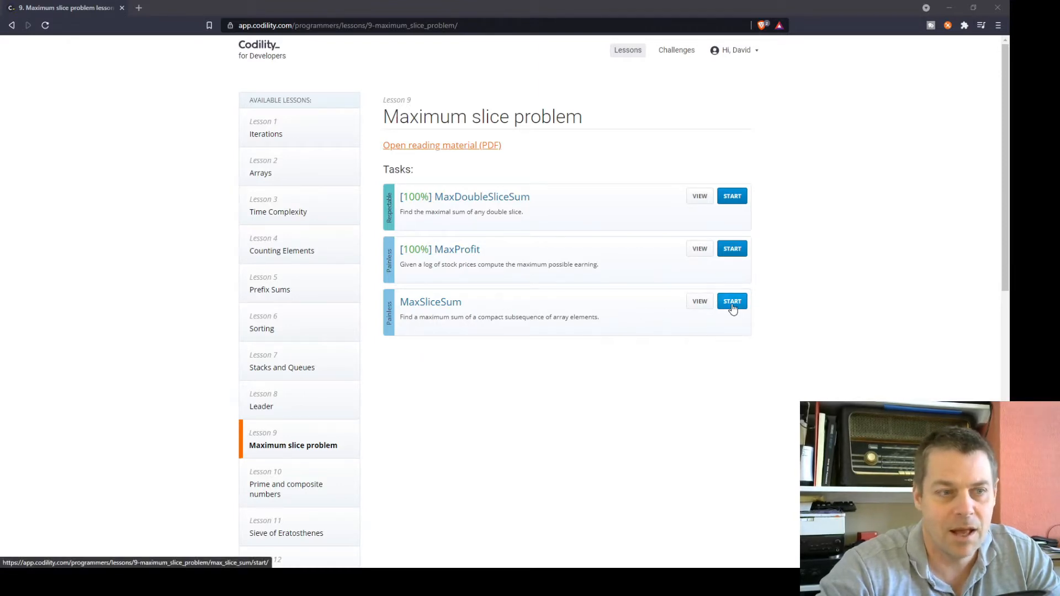
Start the MaxSliceSum task from the Maximum slice problem lesson.
{"action": "left_click", "coordinate": [731, 300]}
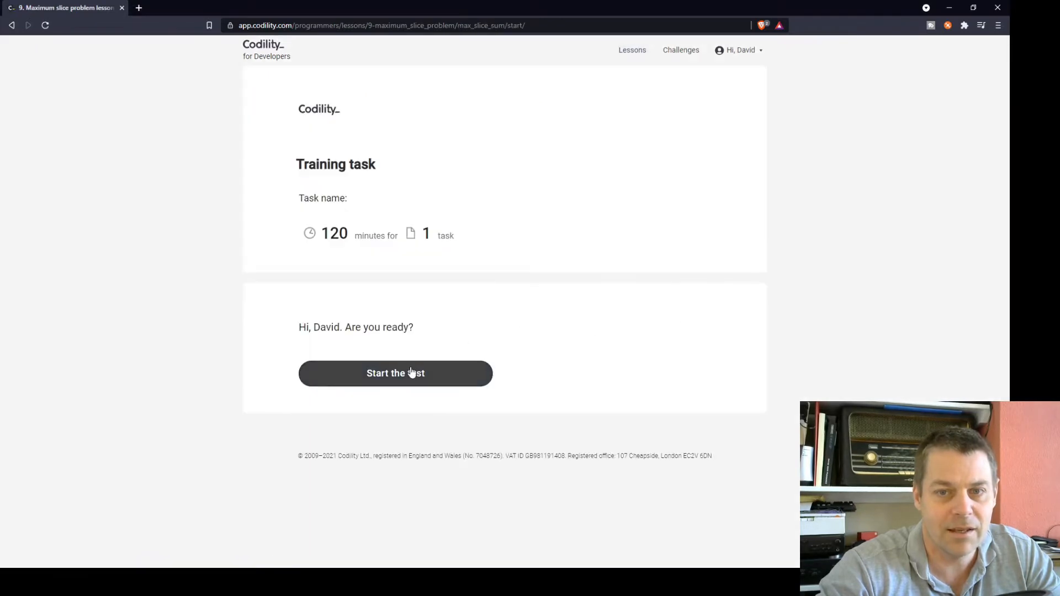
Launch the 120-minute MaxSliceSum training test.
{"action": "left_click", "coordinate": [396, 372]}
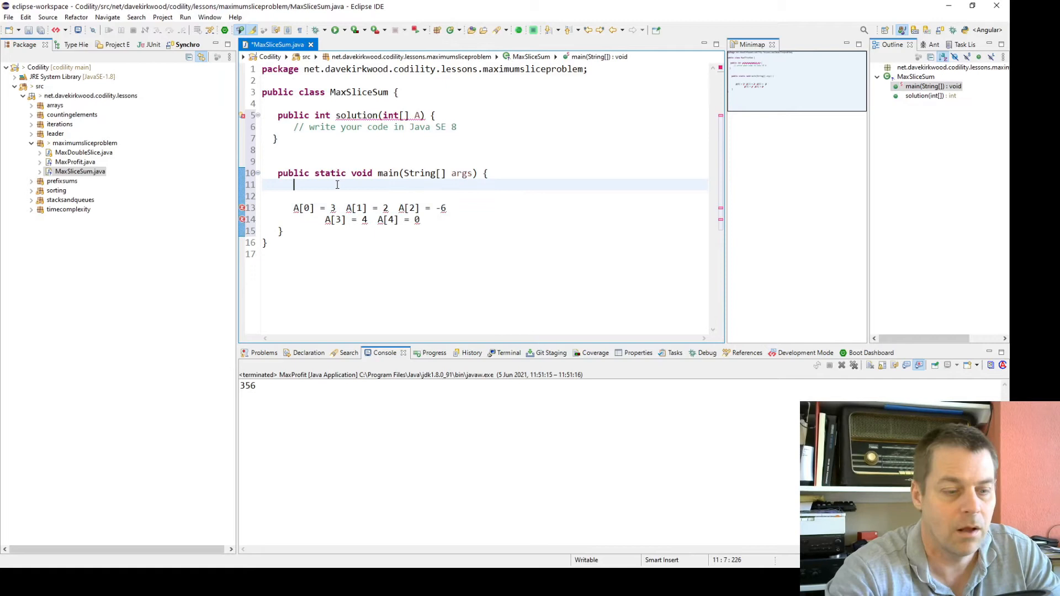
Print new MaxSliceSum().solution(new int[] {3, 2, -6, 4, 0}) from main.
{"action": "type", "text": "System.out.println(new MaxSlicesu"}
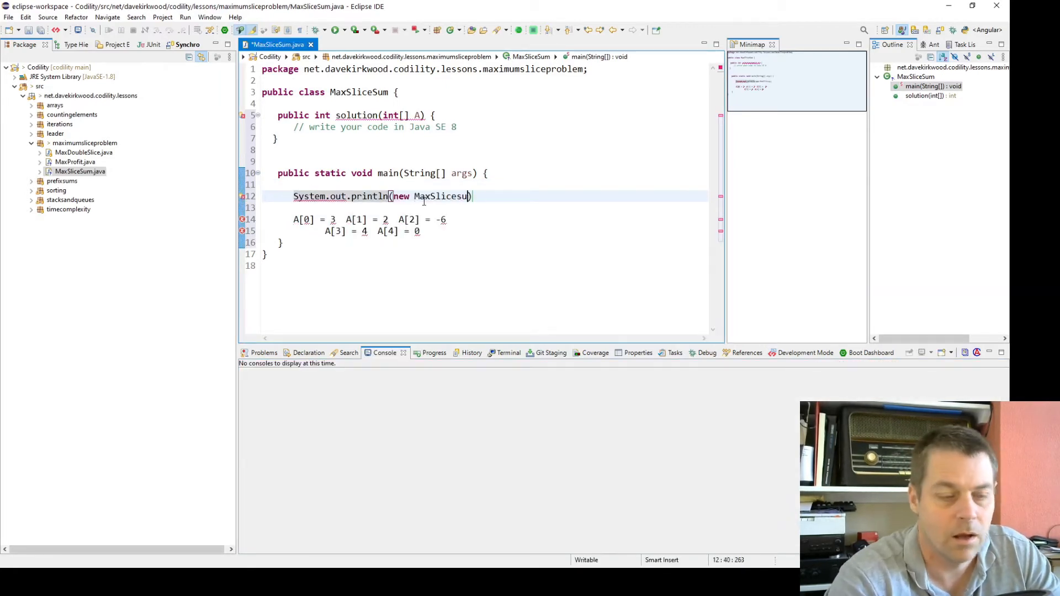
{"action": "type", "text": "m().solution(new int[] {3, 2, -6 }));"}
{"action": "type", "text": "for"}
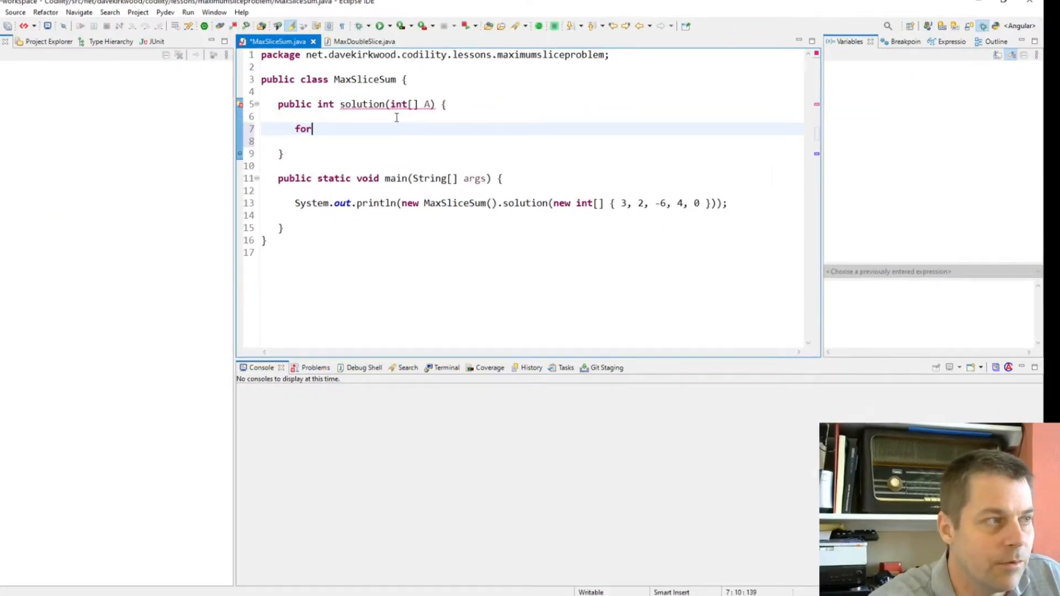
Declare int sum = 0 and loop over A assigning sum = Math(sum + a, a).
{"action": "type", "text": "(i)"}
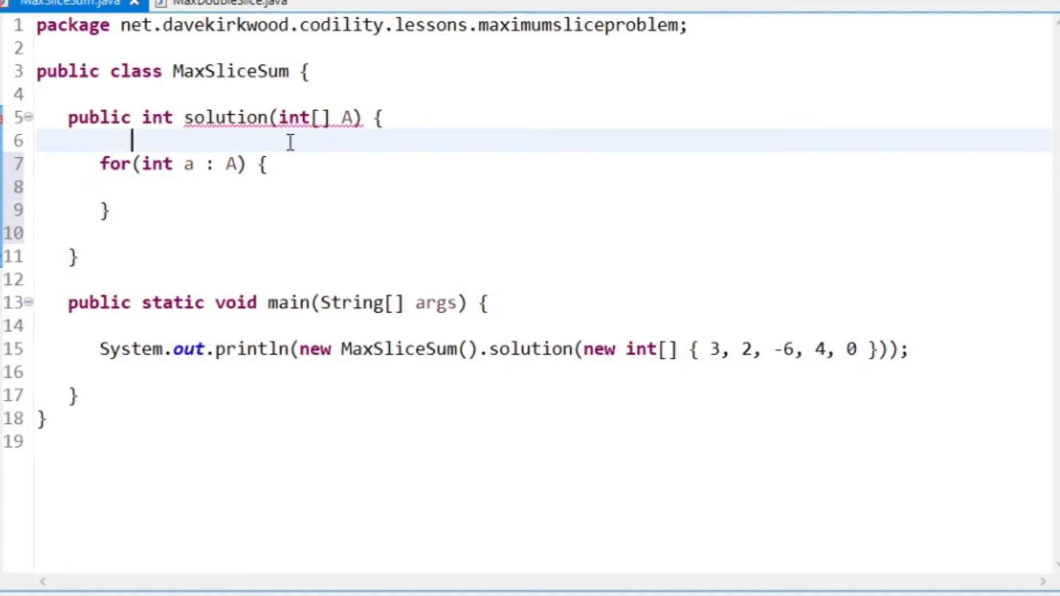
{"action": "type", "text": "int"}
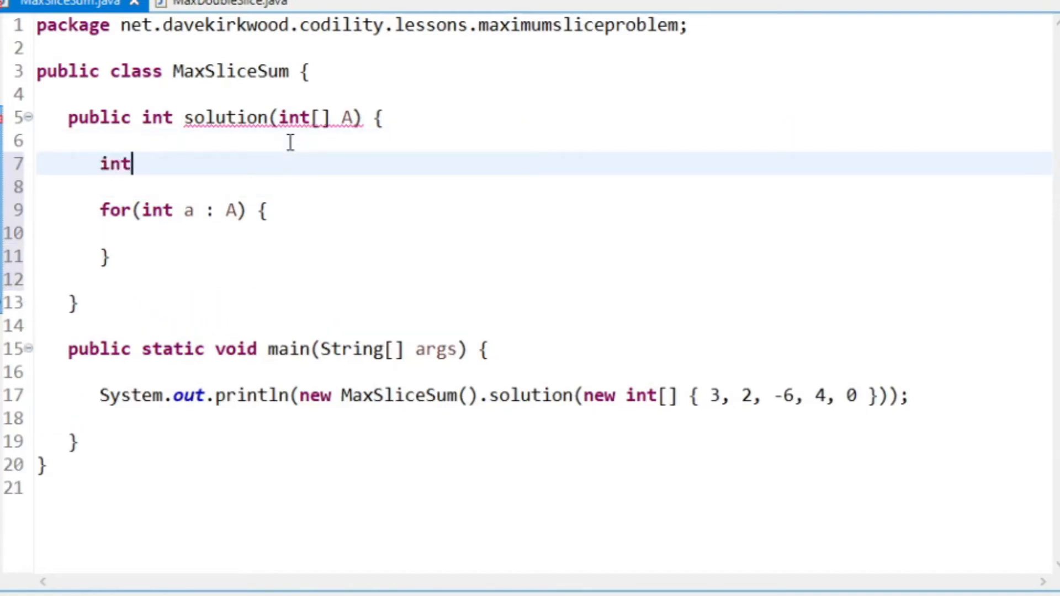
{"action": "type", "text": "sum = 0;"}
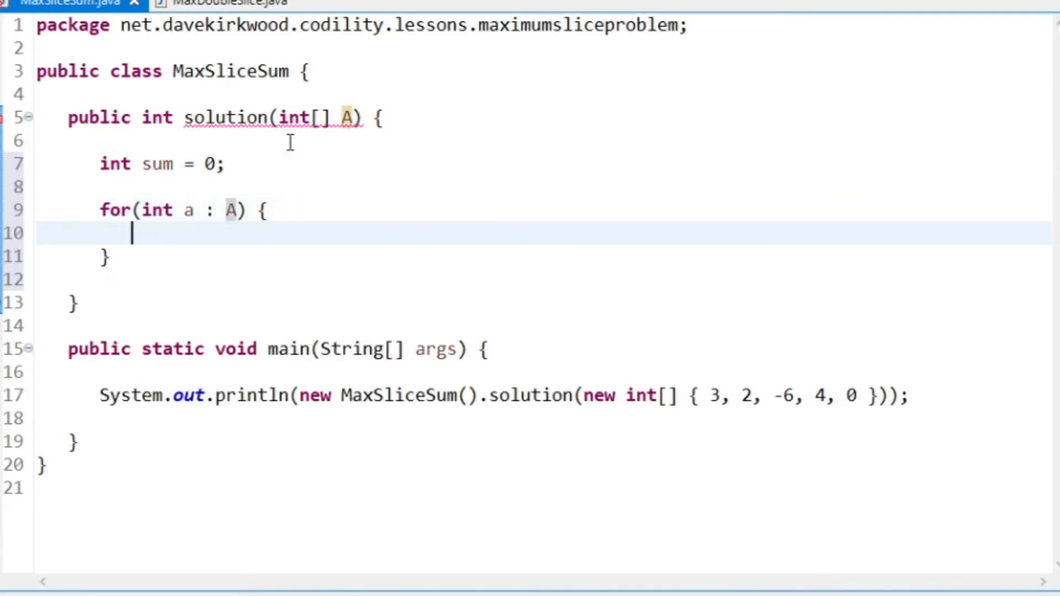
{"action": "type", "text": "sum"}
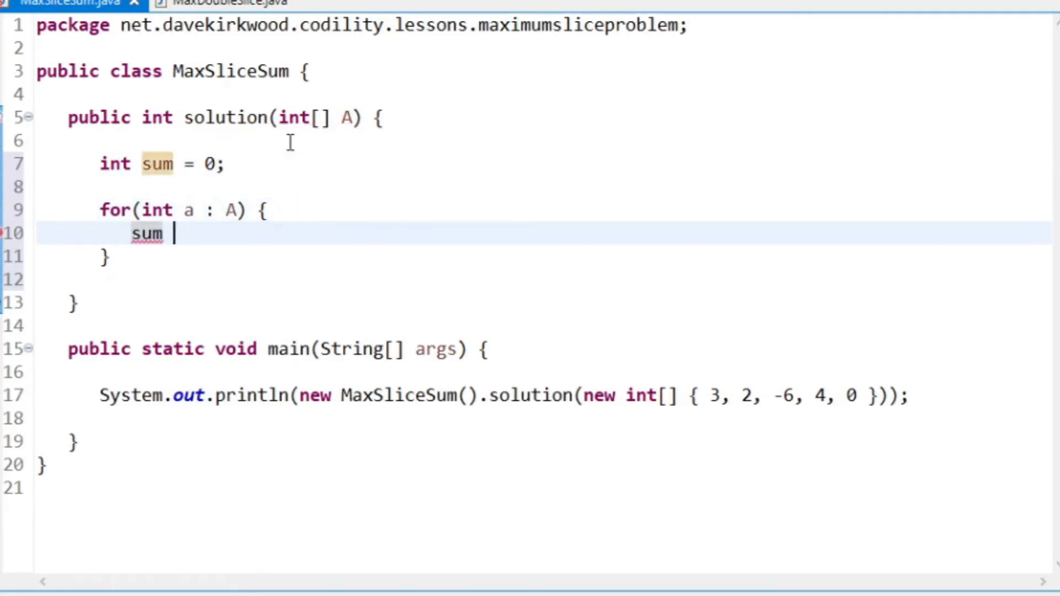
{"action": "type", "text": "= Mat"}
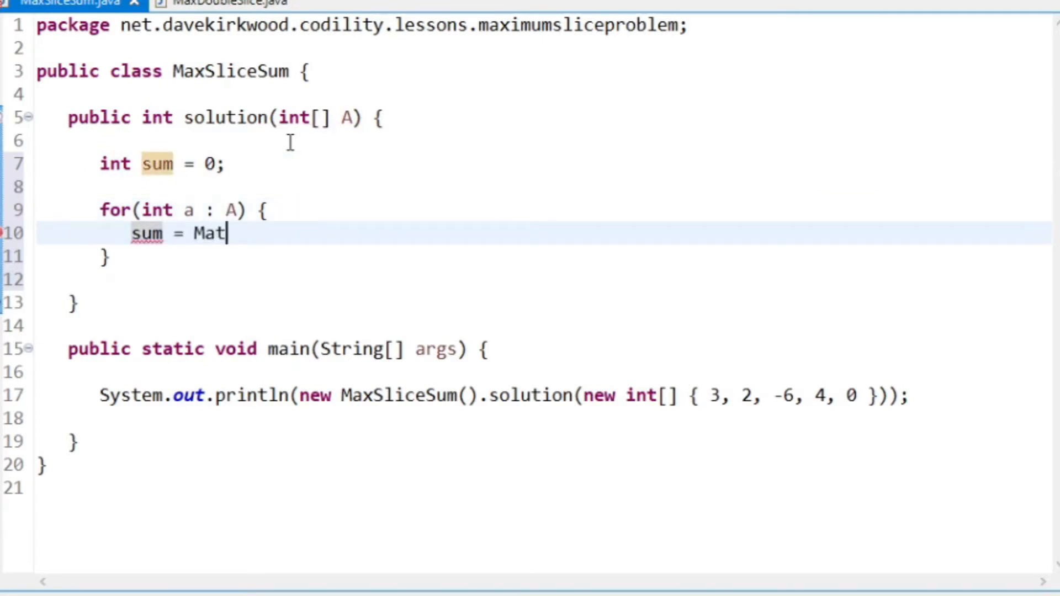
{"action": "type", "text": "h(sum + a"}
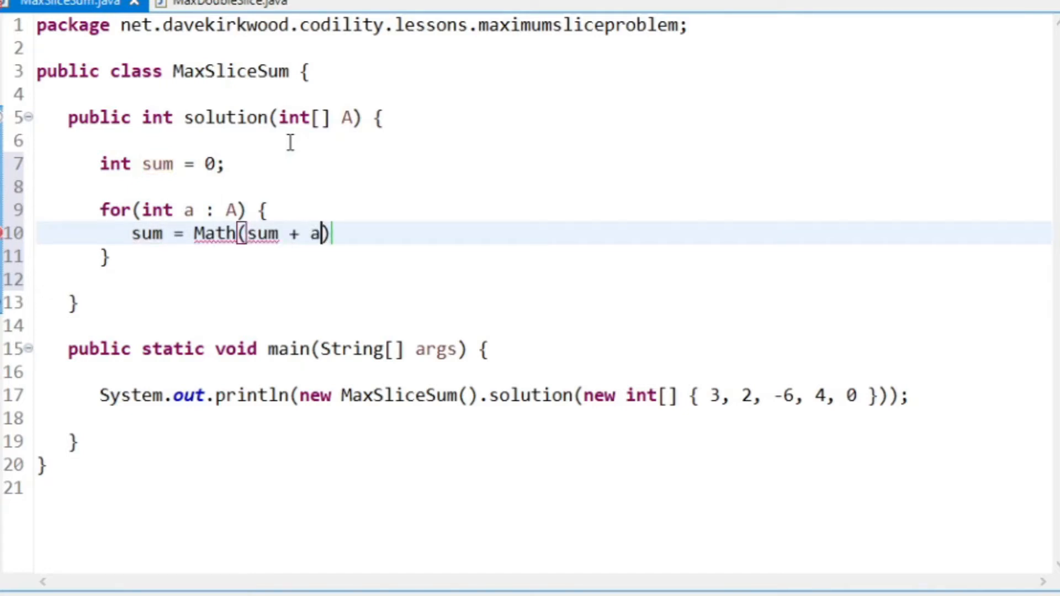
{"action": "type", "text": ", a"}
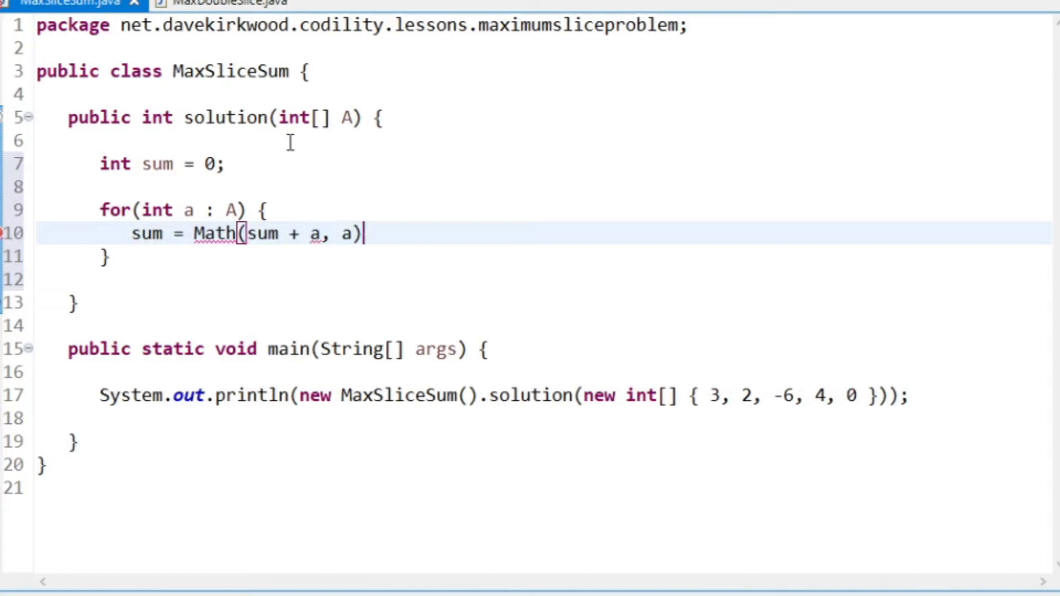
{"action": "type", "text": ";"}
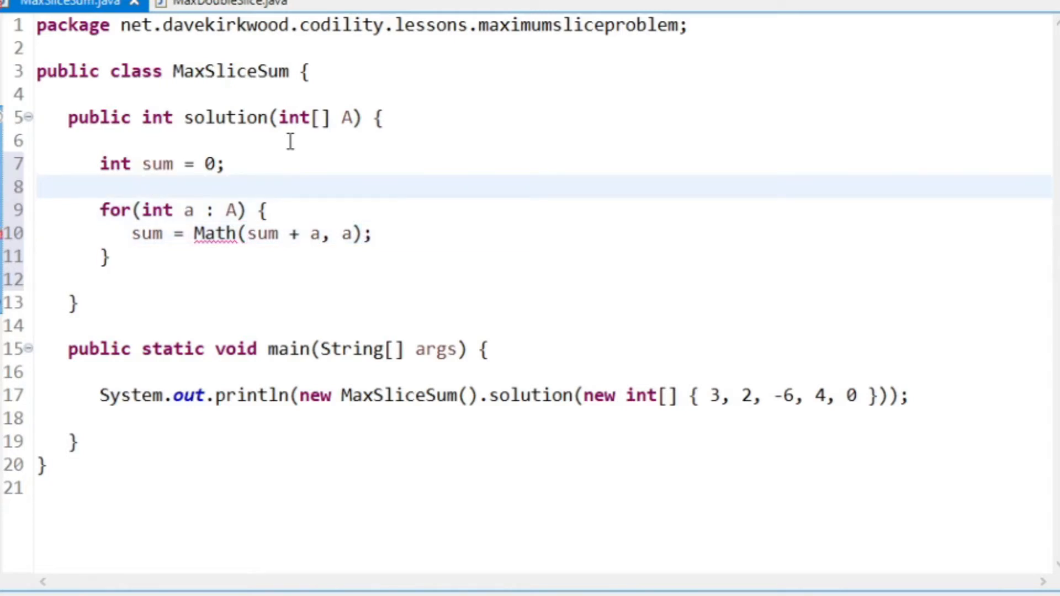
{"action": "mouse_move", "coordinate": [716, 396]}
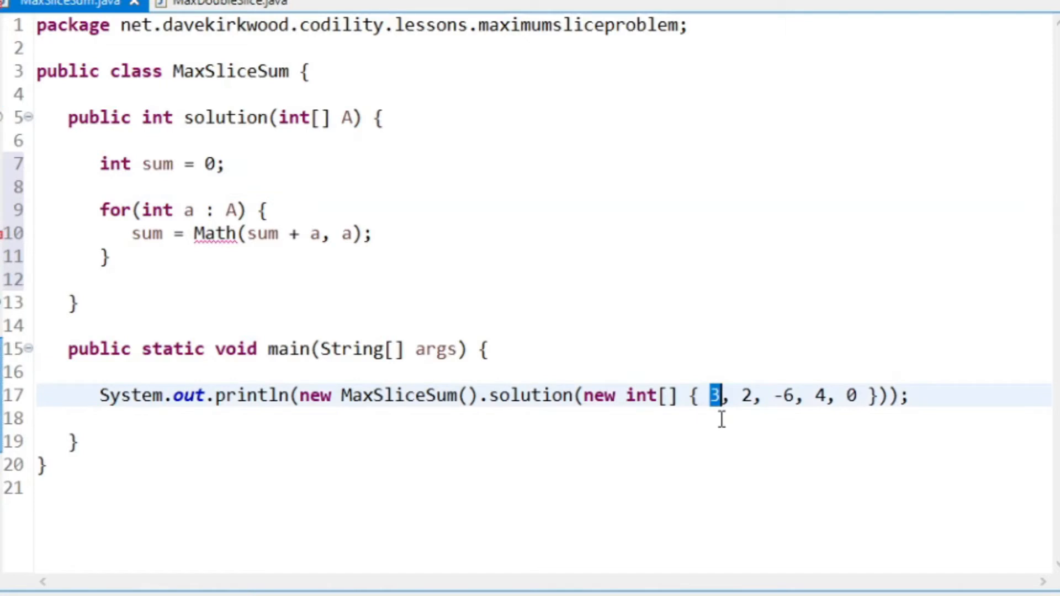
{"action": "mouse_move", "coordinate": [712, 413]}
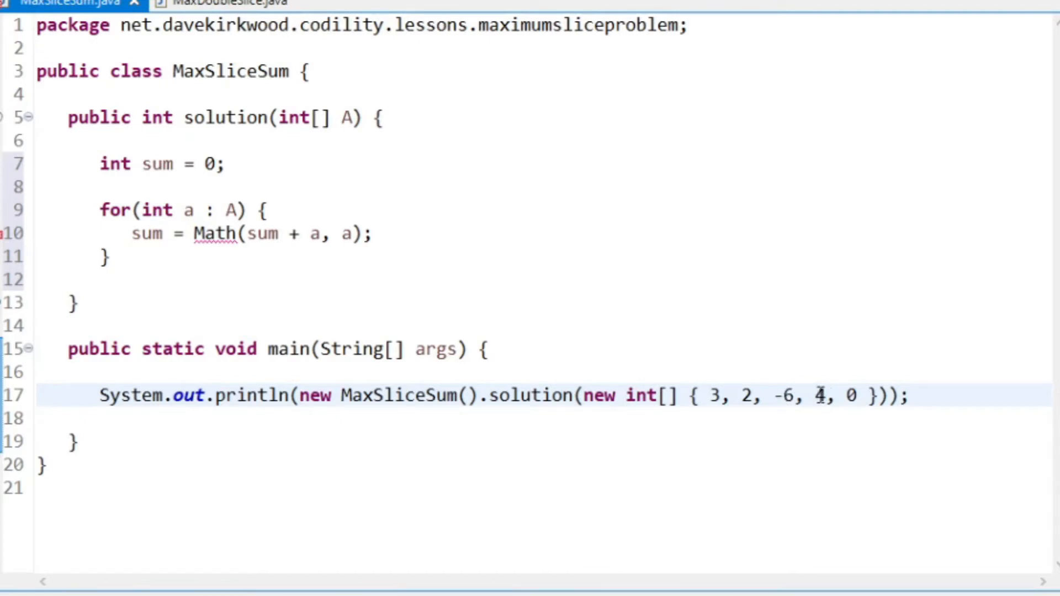
{"action": "mouse_move", "coordinate": [829, 395]}
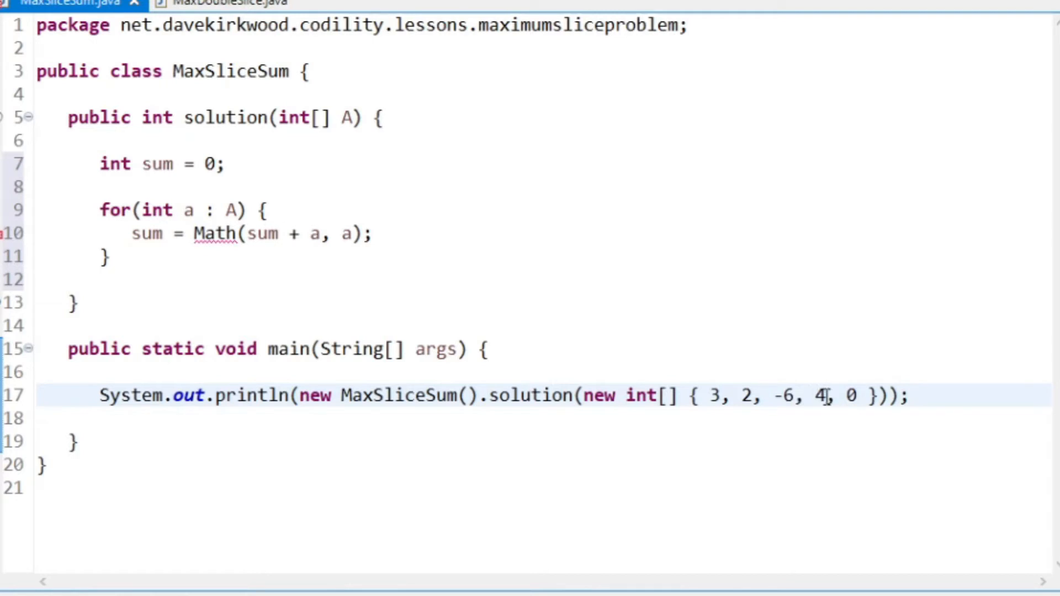
{"action": "double_click", "coordinate": [821, 396]}
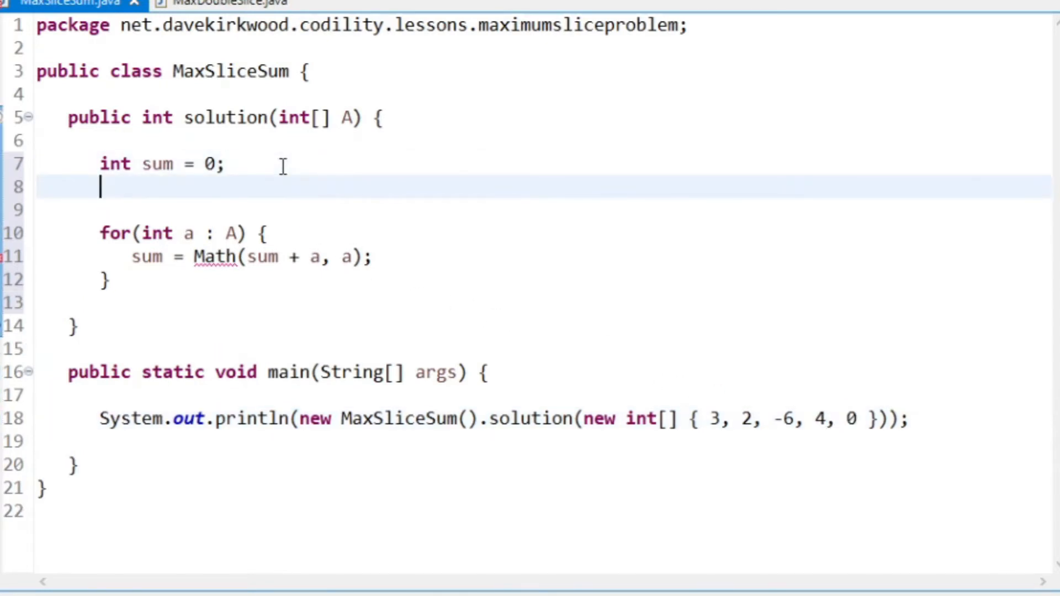
Add int maxSum = 0, use Math.max for sum, and update maxSum = Math.max(sum, maxSum).
{"action": "type", "text": "int maxS"}
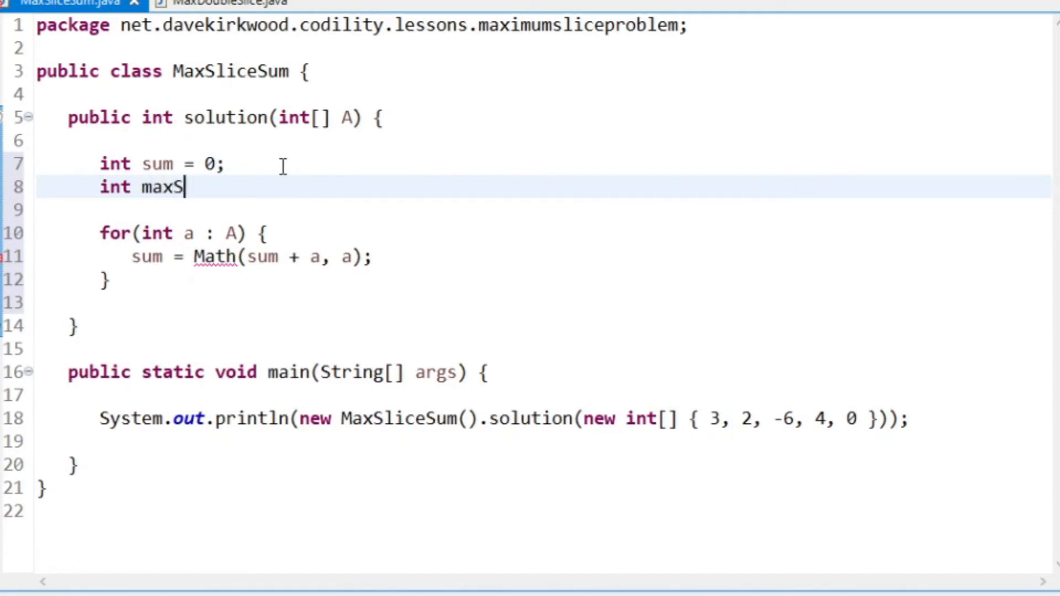
{"action": "type", "text": "um = 0;"}
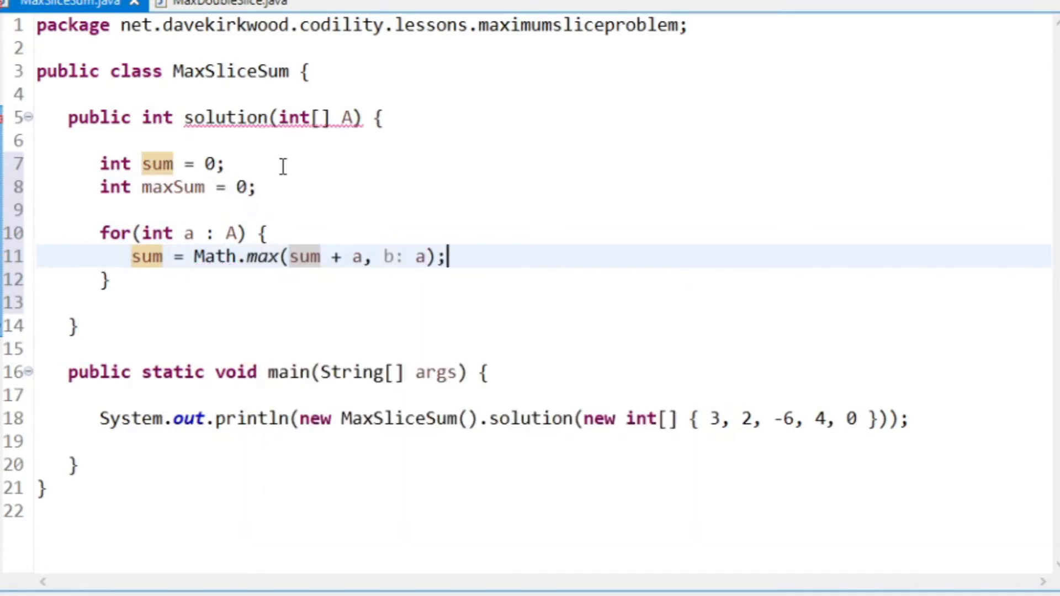
{"action": "type", "text": "maxSum = Math.max(a, maxSum"}
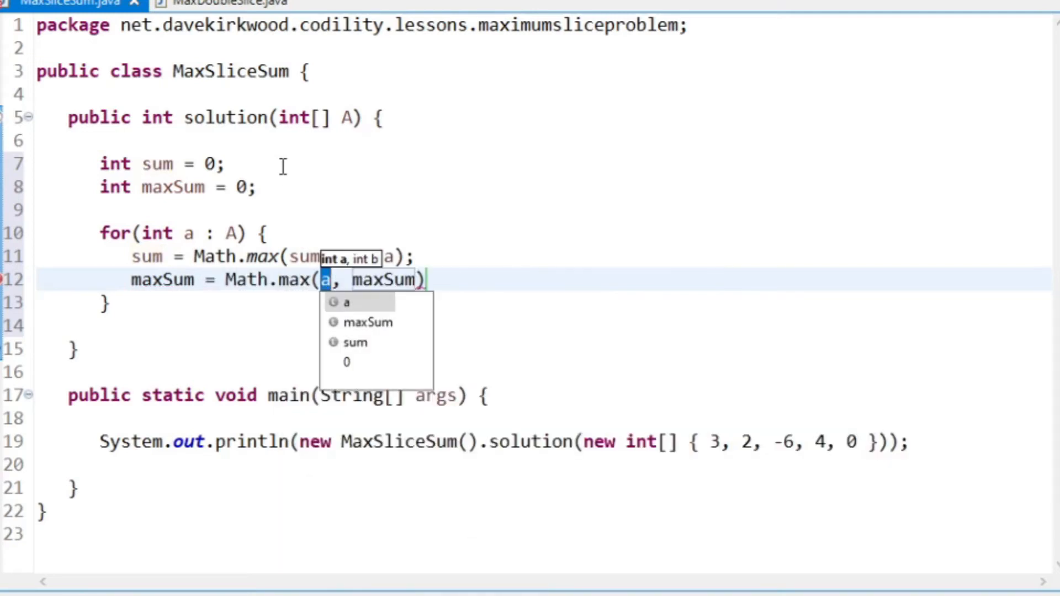
{"action": "left_click", "coordinate": [355, 343]}
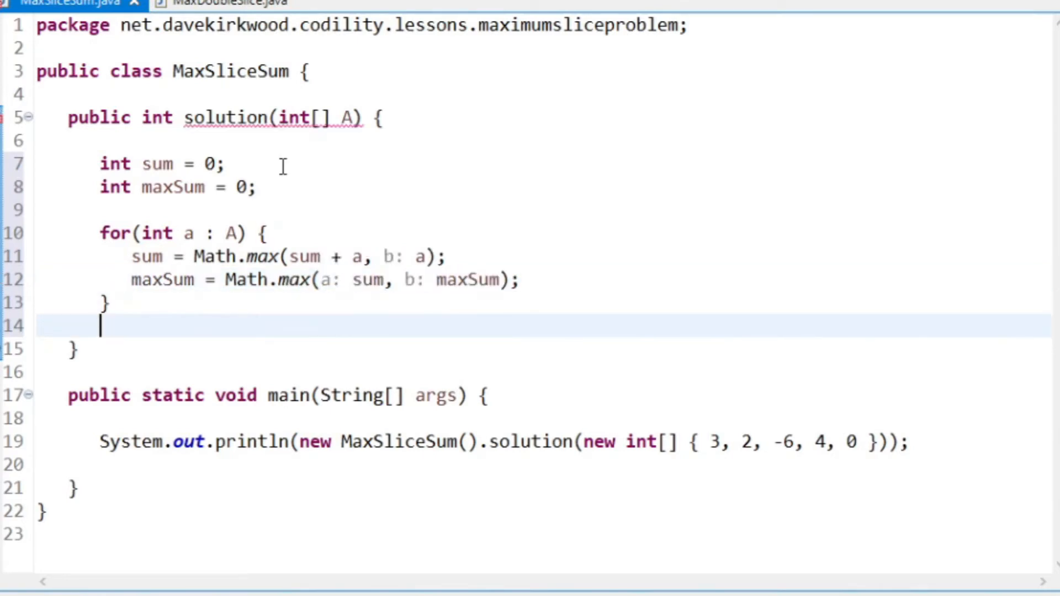
{"action": "left_click", "coordinate": [712, 442]}
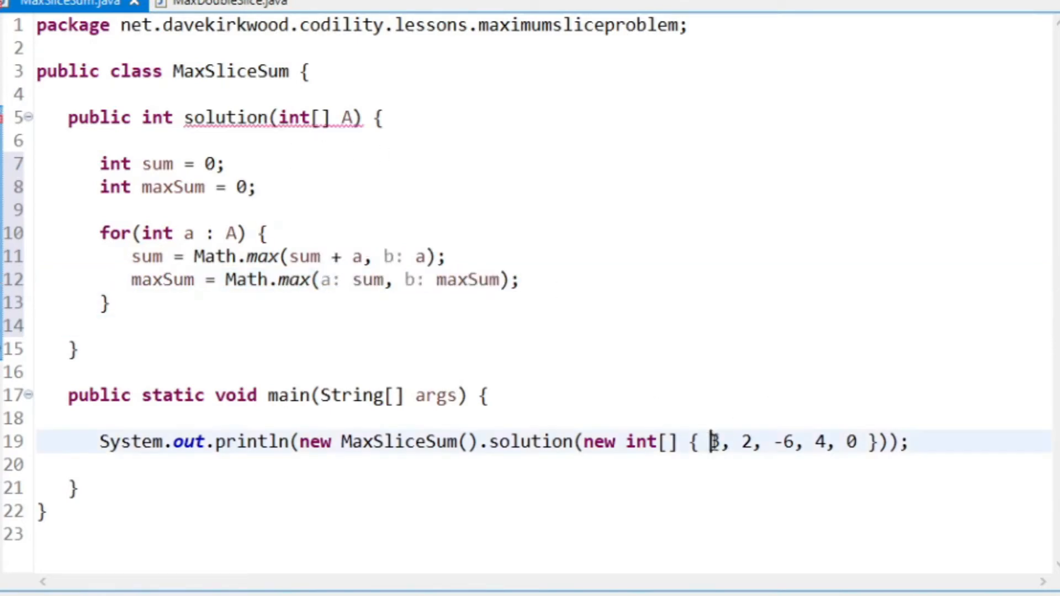
{"action": "double_click", "coordinate": [712, 442]}
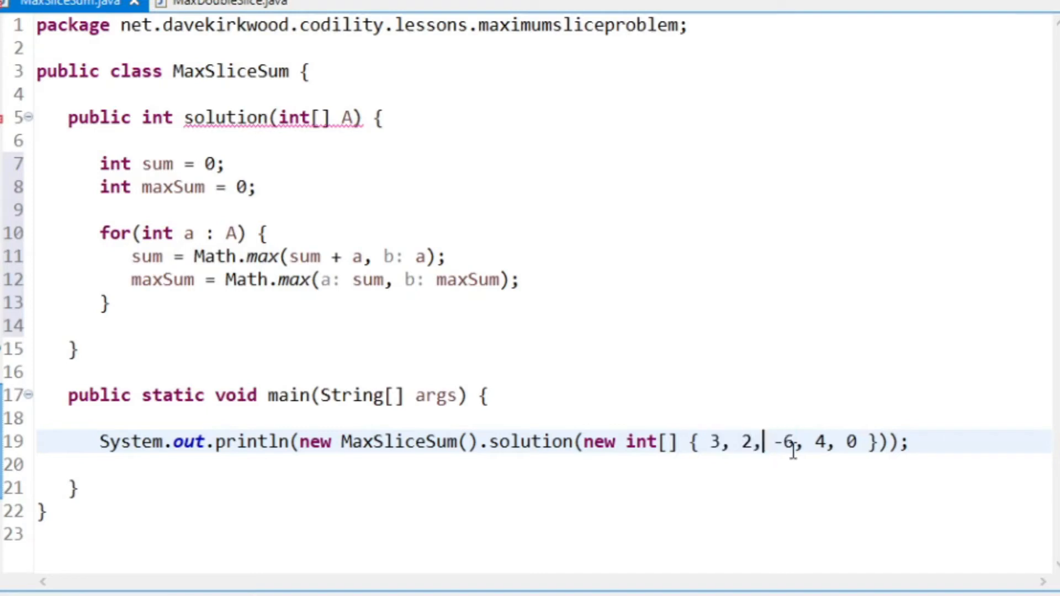
{"action": "double_click", "coordinate": [819, 442]}
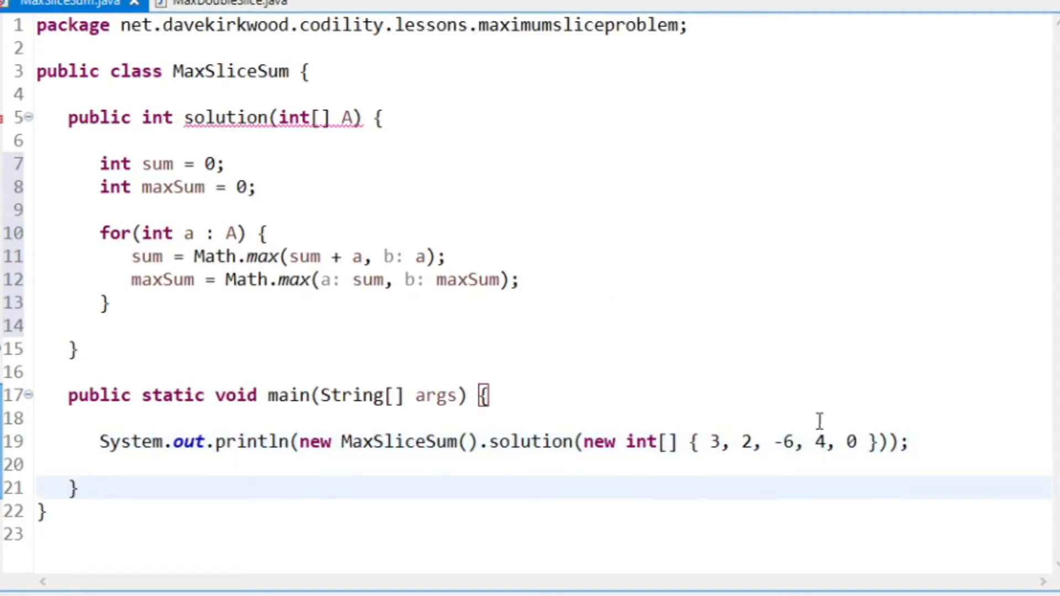
{"action": "mouse_move", "coordinate": [270, 313]}
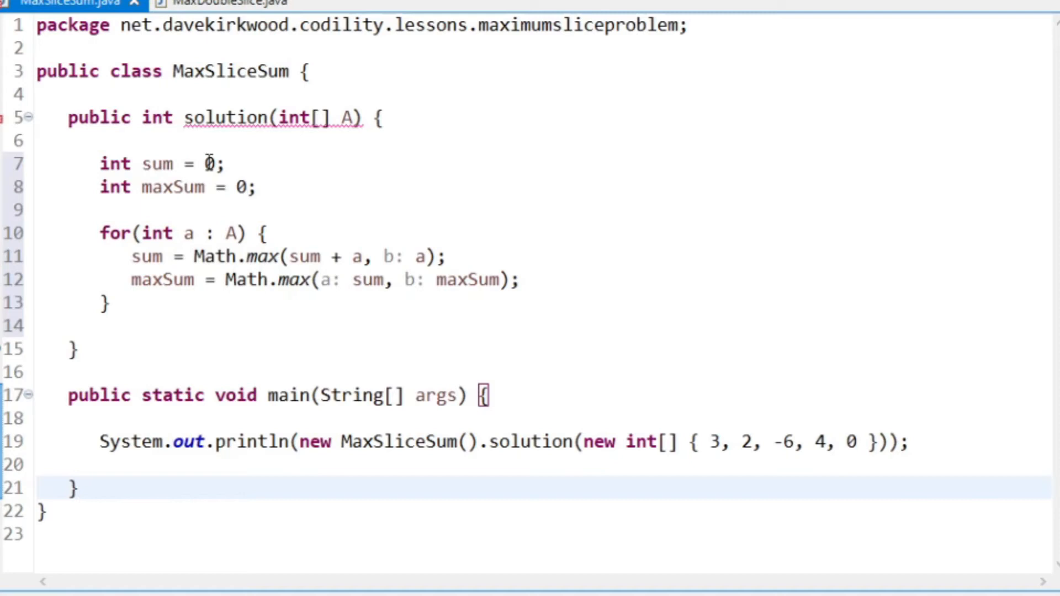
{"action": "left_click", "coordinate": [207, 163]}
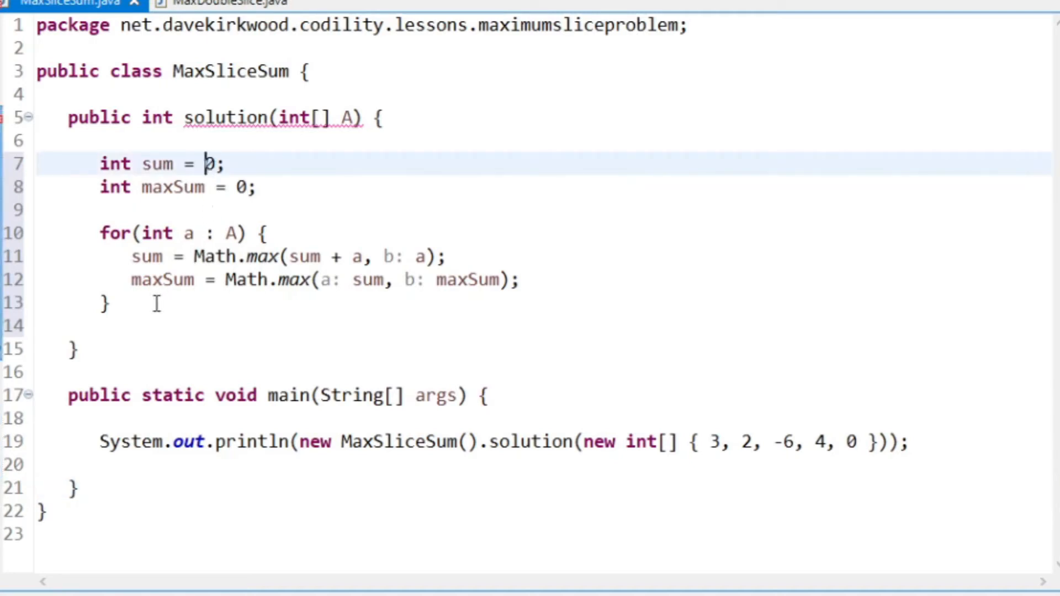
{"action": "mouse_move", "coordinate": [141, 297]}
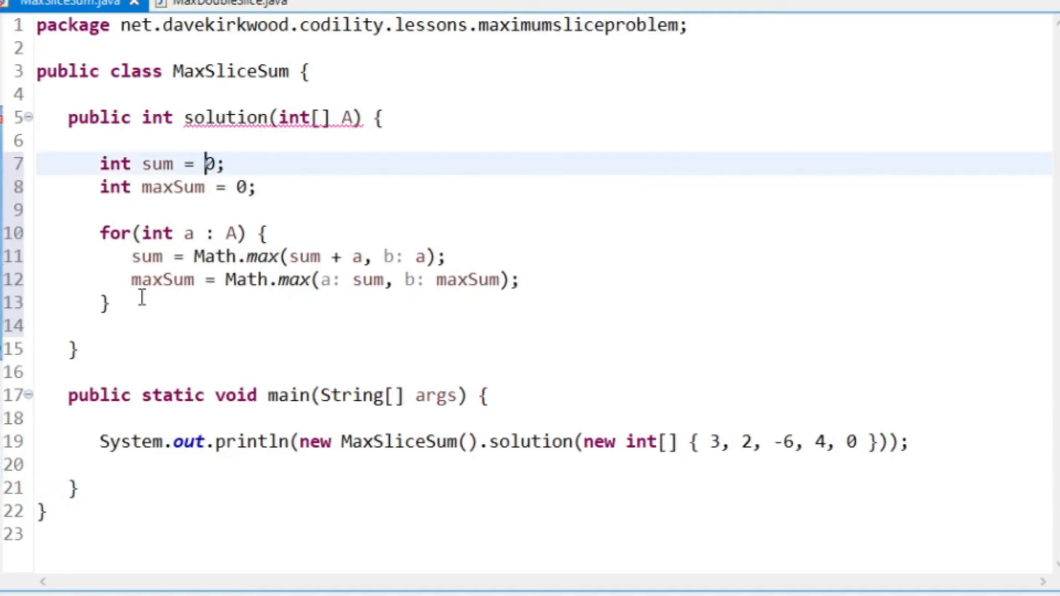
{"action": "left_click", "coordinate": [111, 303]}
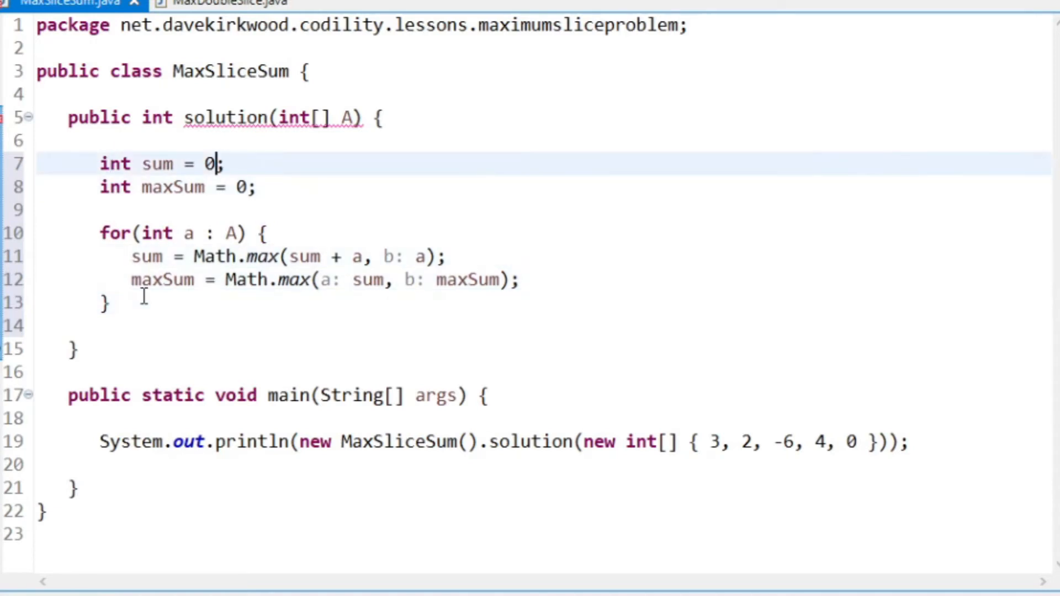
Initialise sum and maxSum to Integer.MIN_VALUE and return maxSum after the loop.
{"action": "type", "text": "Integer.m"}
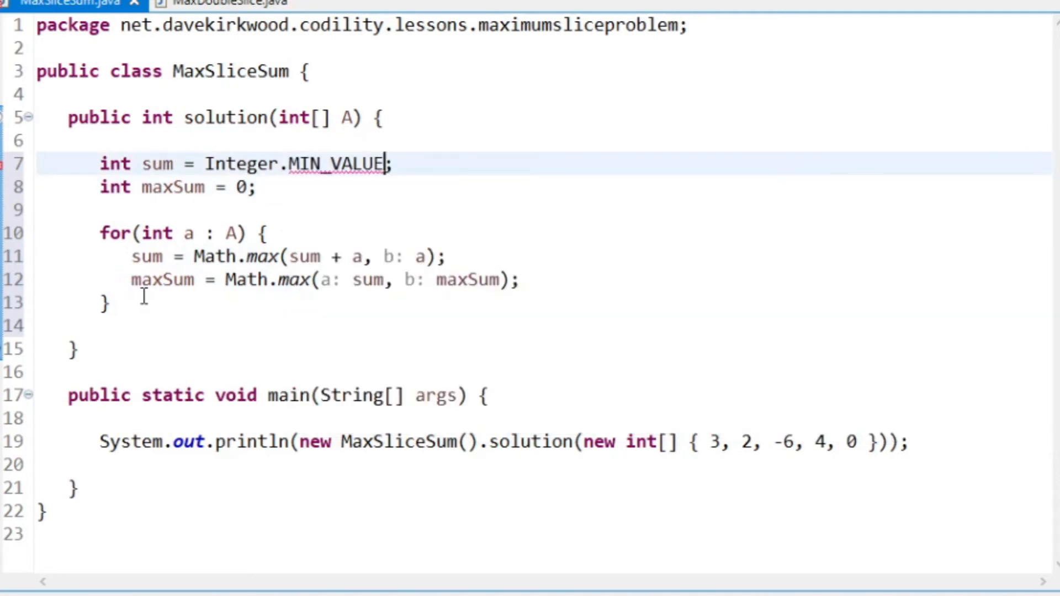
{"action": "left_click", "coordinate": [248, 188]}
{"action": "type", "text": "Integer.MIN_VALUE"}
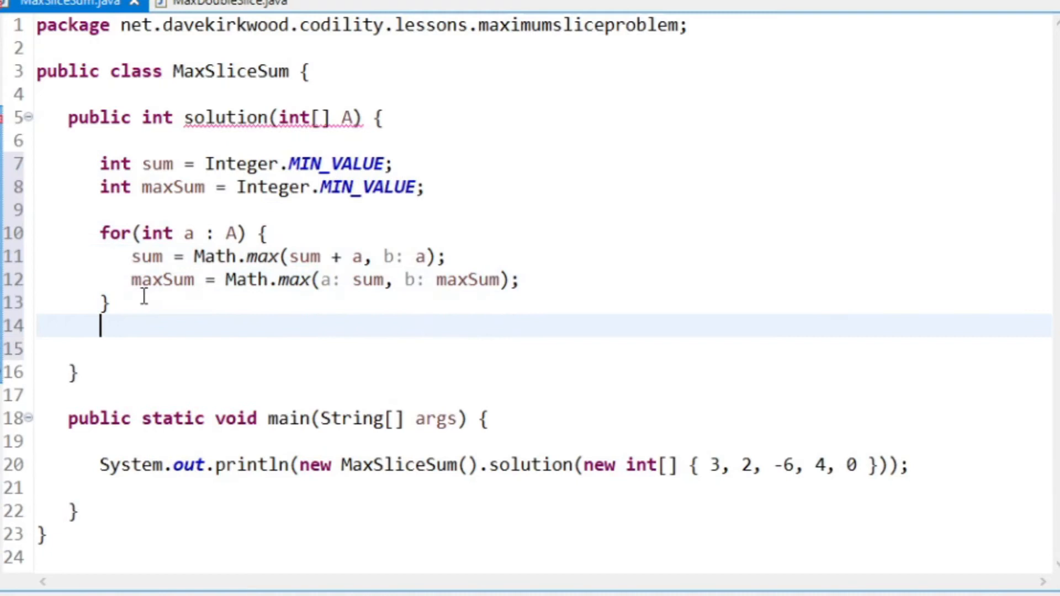
{"action": "type", "text": "return maxSum"}
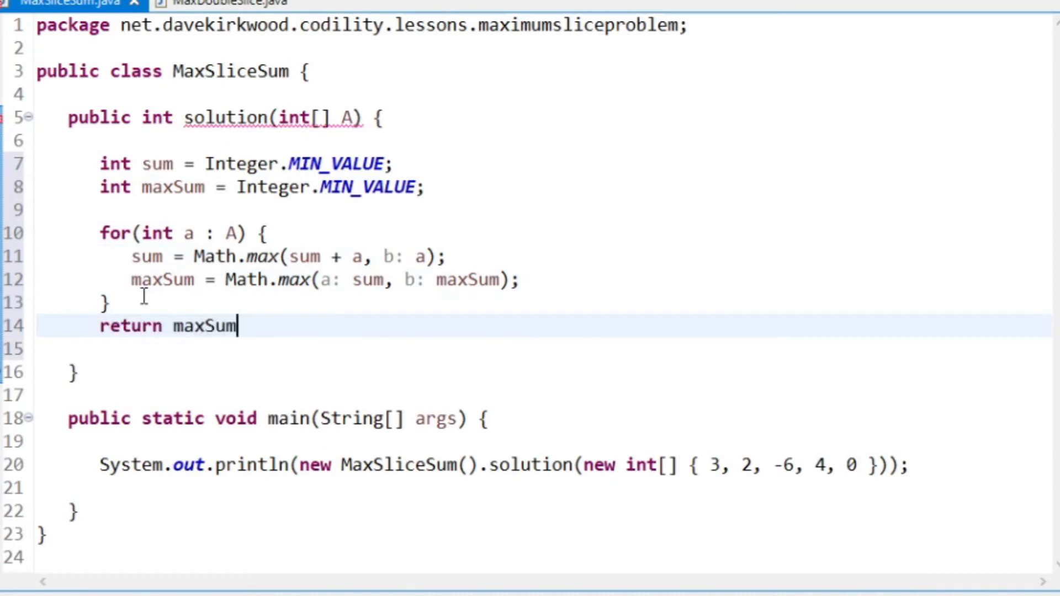
{"action": "type", "text": ";"}
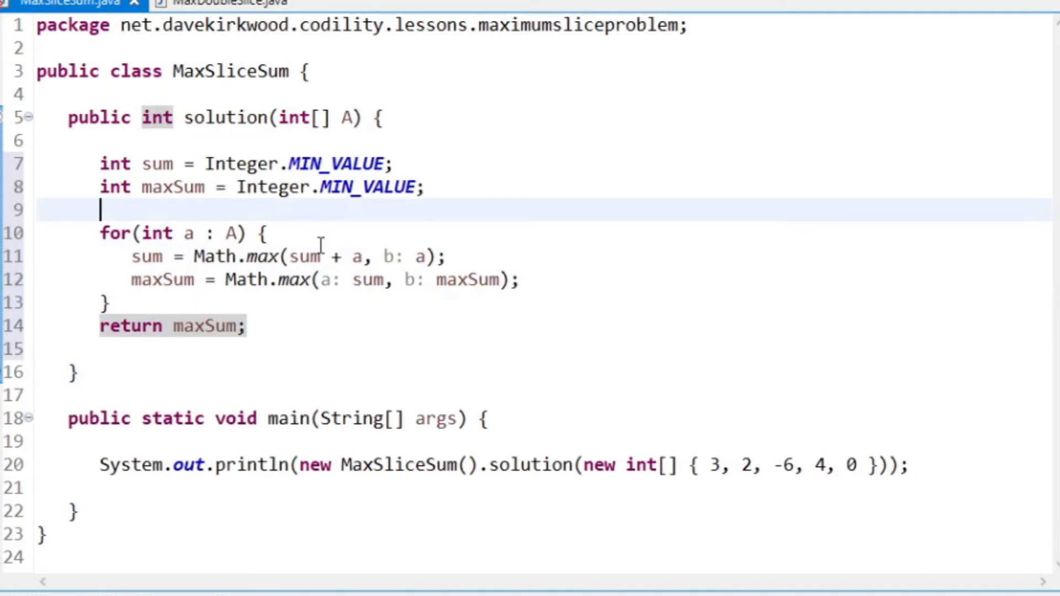
{"action": "mouse_move", "coordinate": [243, 188]}
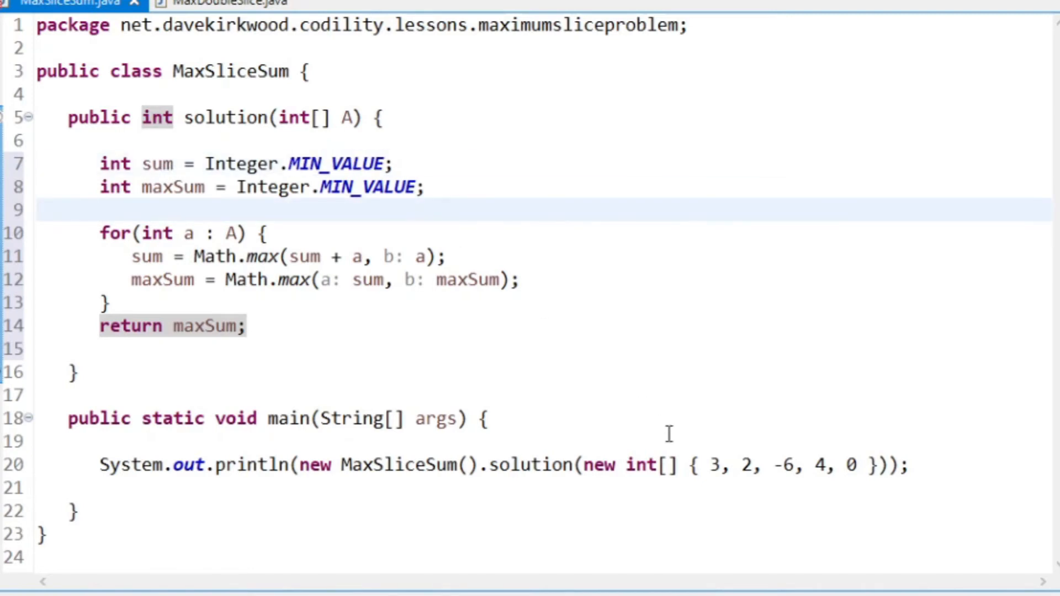
Declare sum and maxSum as long and return (int)maxSum.
{"action": "left_click", "coordinate": [711, 465]}
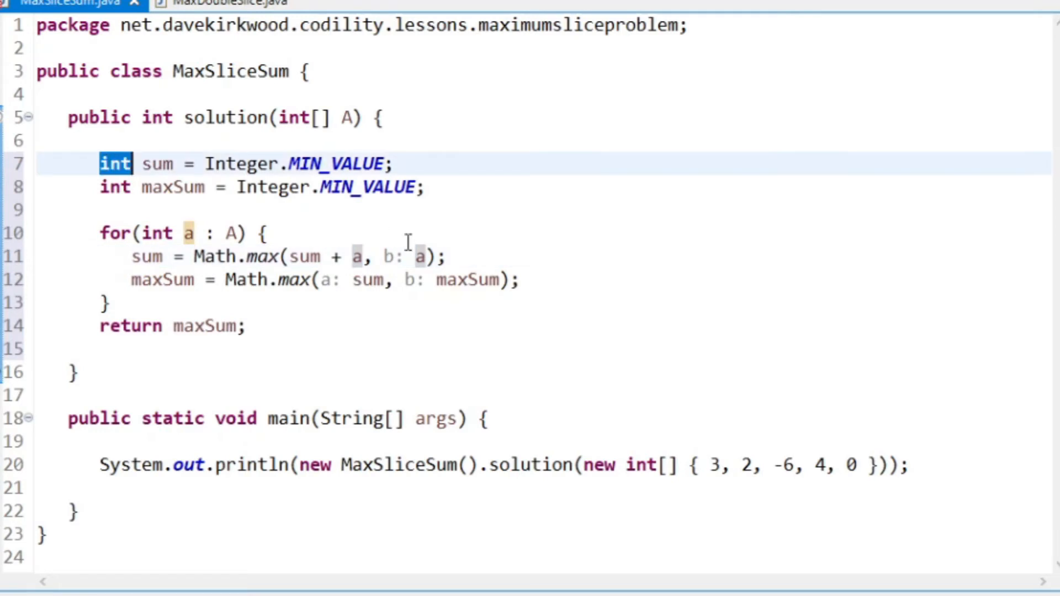
{"action": "type", "text": "long"}
{"action": "left_click", "coordinate": [172, 326]}
{"action": "type", "text": "(int)"}
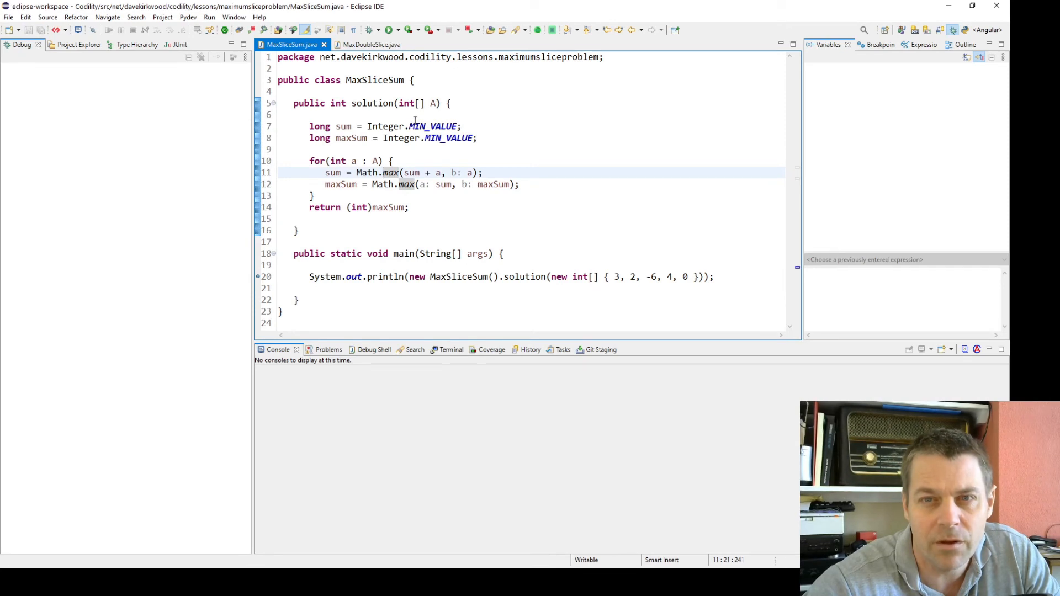
Debug with Step Over through the loop and confirm maxSum reaches 5 at the return.
{"action": "left_click", "coordinate": [309, 126]}
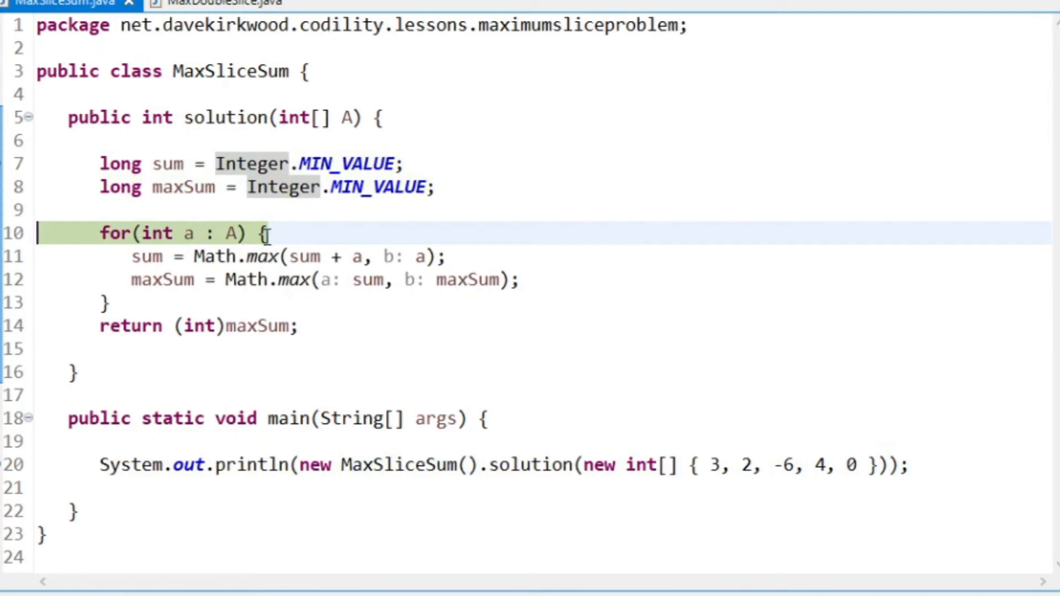
{"action": "left_click", "coordinate": [189, 255]}
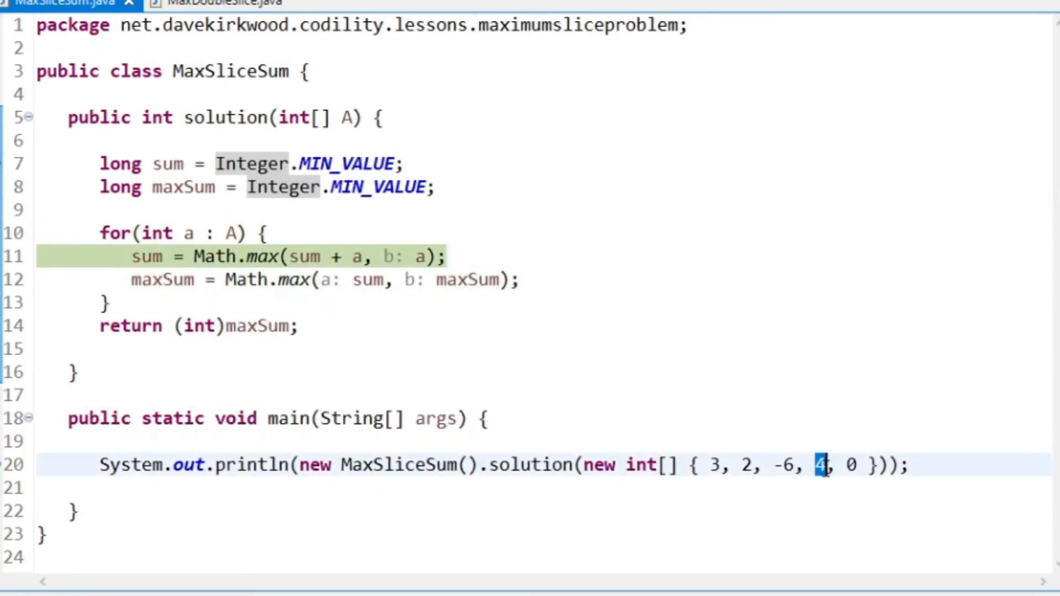
{"action": "mouse_move", "coordinate": [468, 279]}
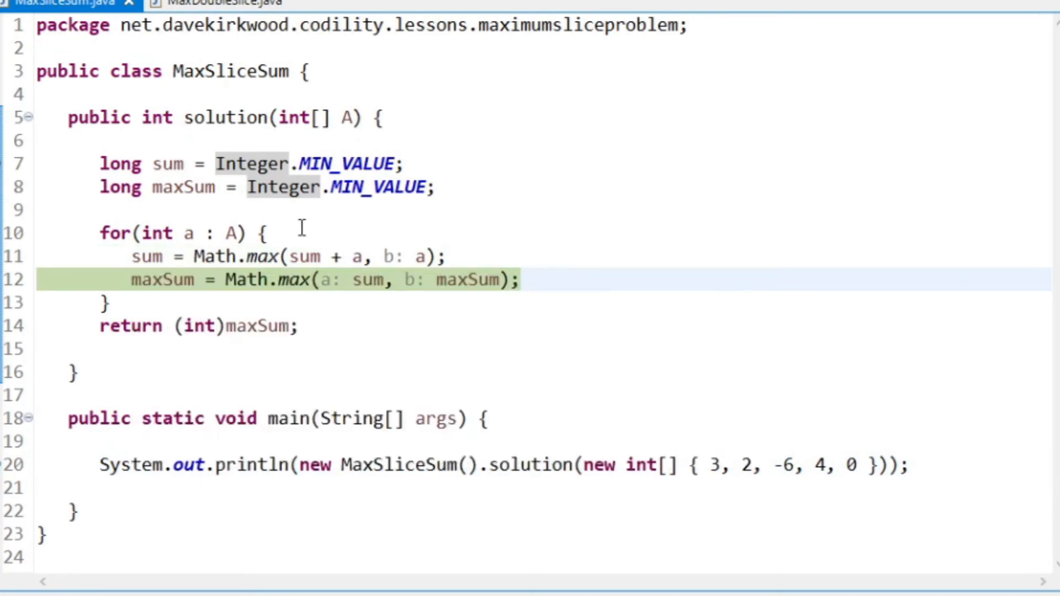
{"action": "mouse_move", "coordinate": [284, 300]}
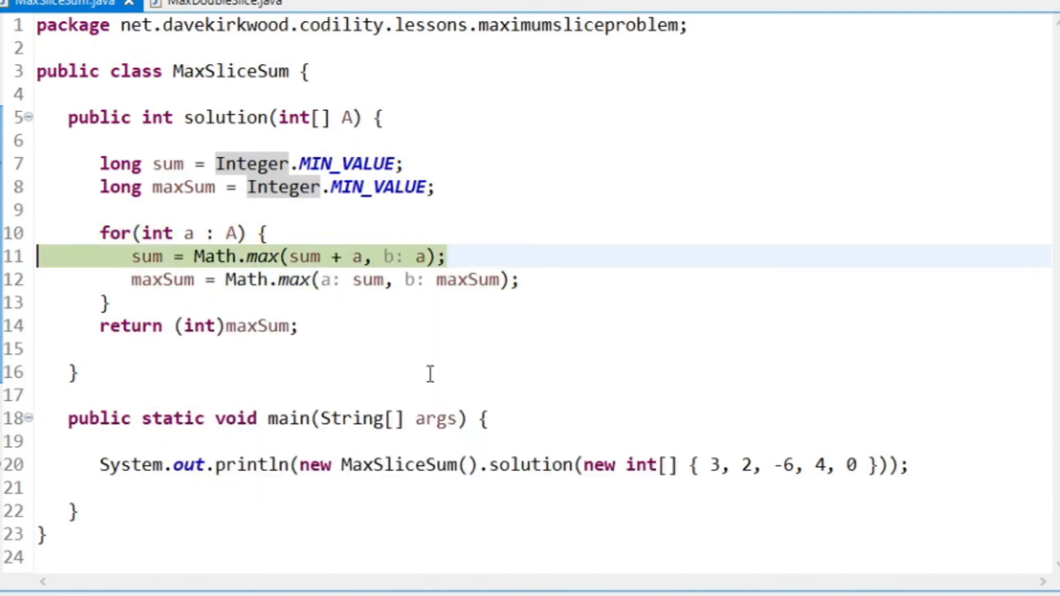
{"action": "left_click", "coordinate": [351, 279]}
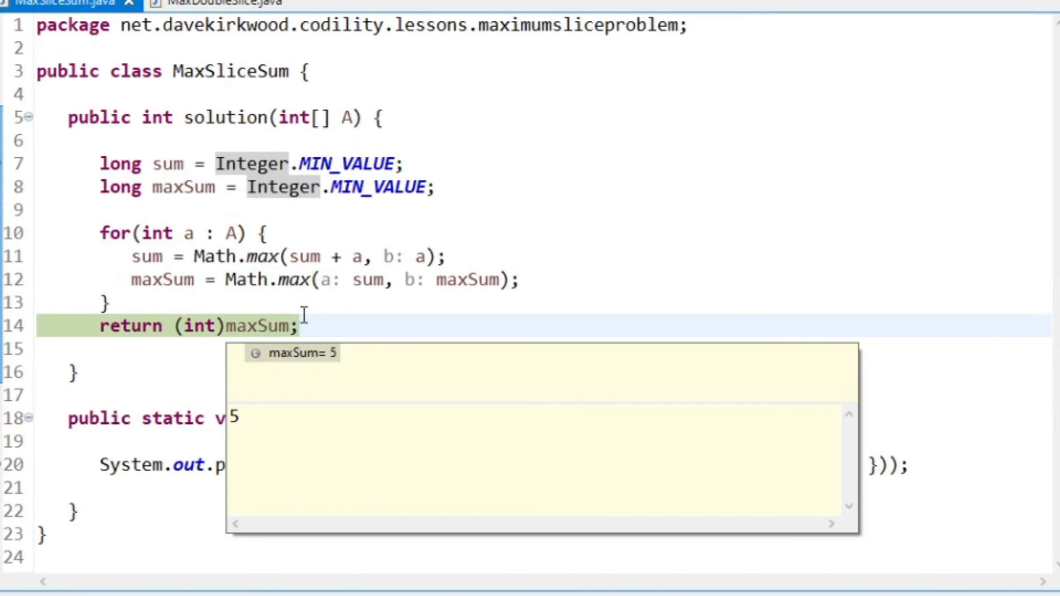
{"action": "left_click", "coordinate": [109, 303]}
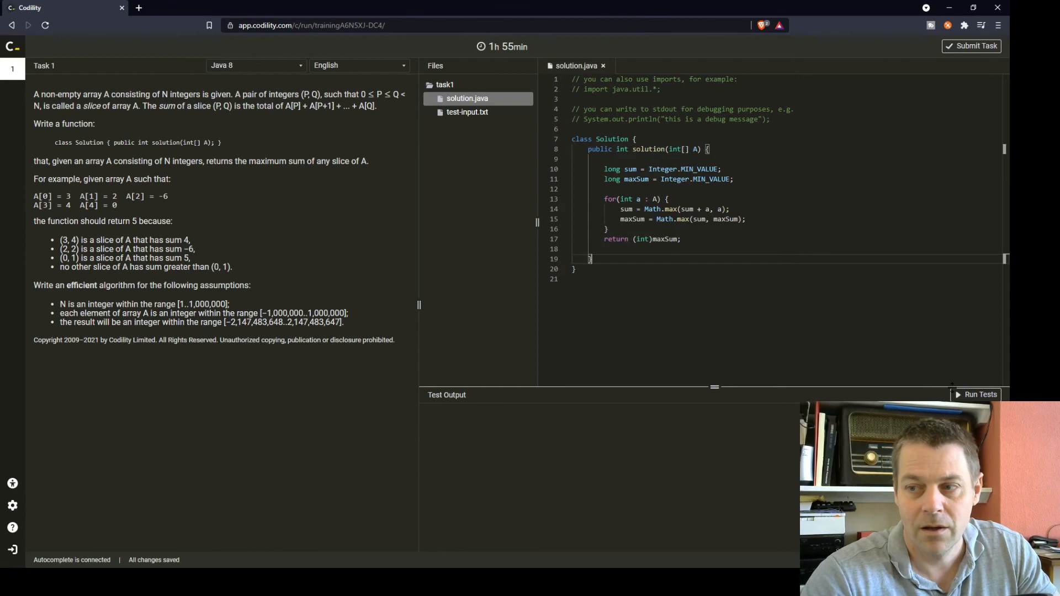
Run Codility's tests on the pasted solution and submit it, scoring 100%.
{"action": "left_click", "coordinate": [980, 394]}
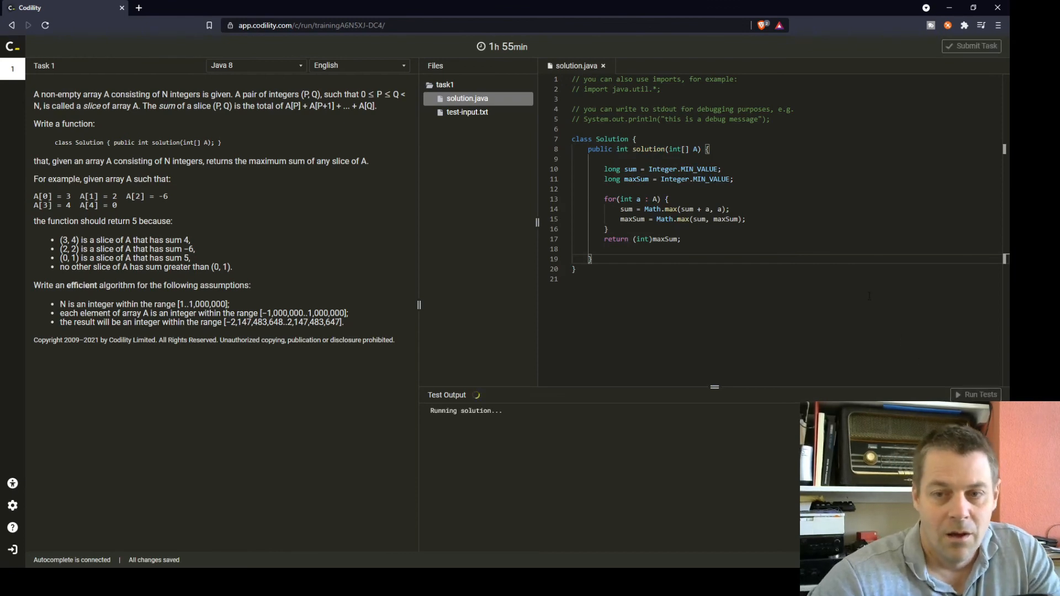
{"action": "mouse_move", "coordinate": [577, 425]}
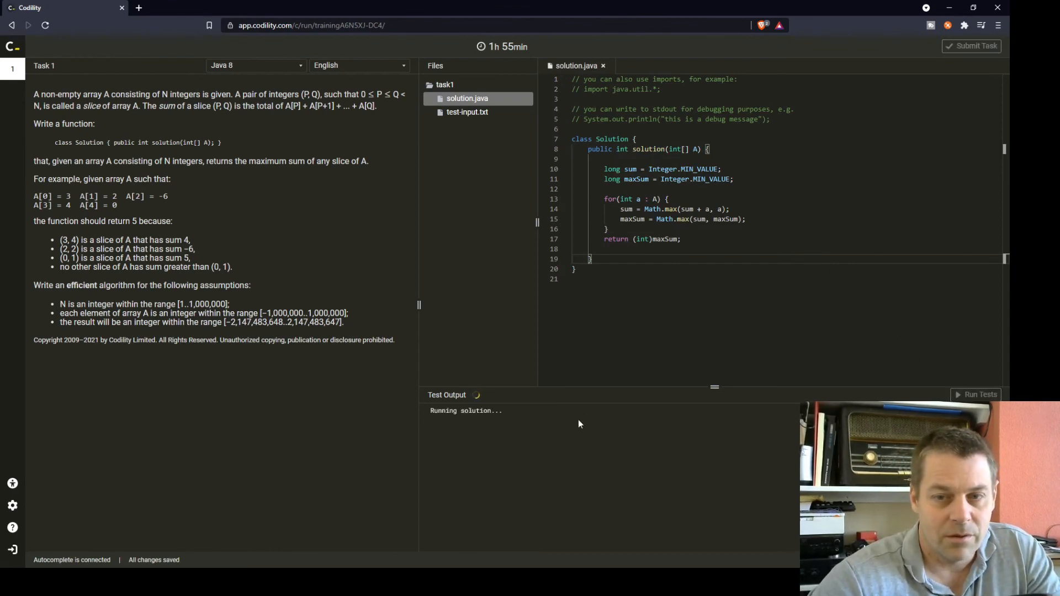
{"action": "left_click", "coordinate": [975, 394]}
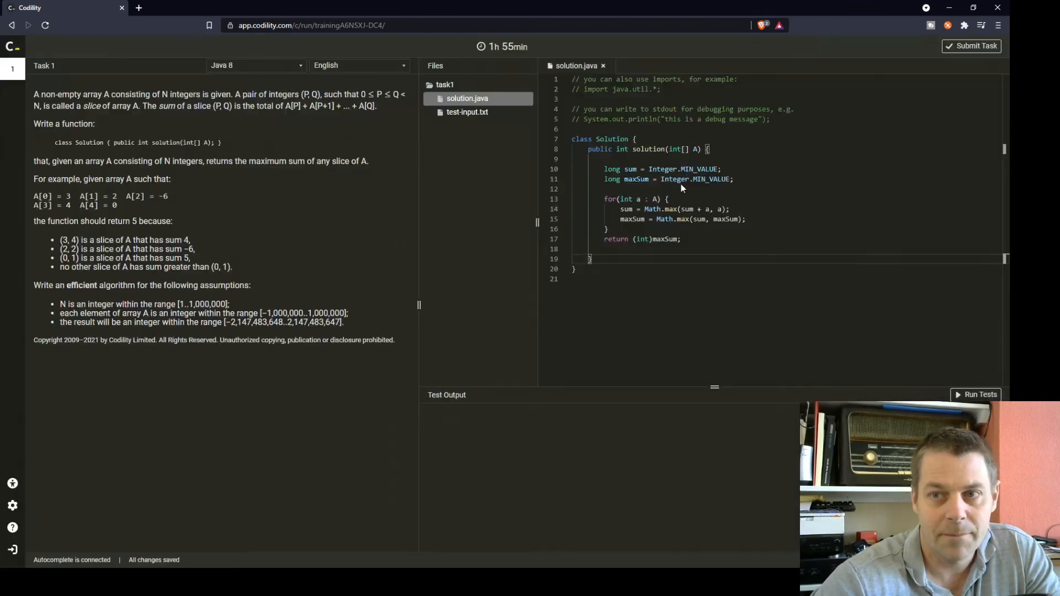
{"action": "left_click", "coordinate": [972, 46]}
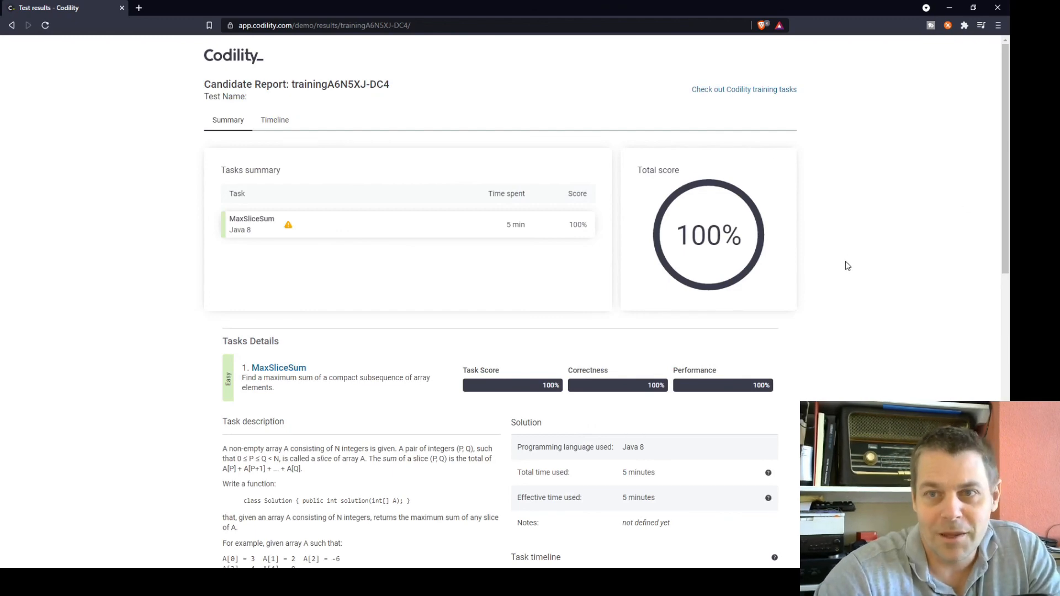
{"action": "scroll", "scroll_direction": "down", "scroll_amount": 3}
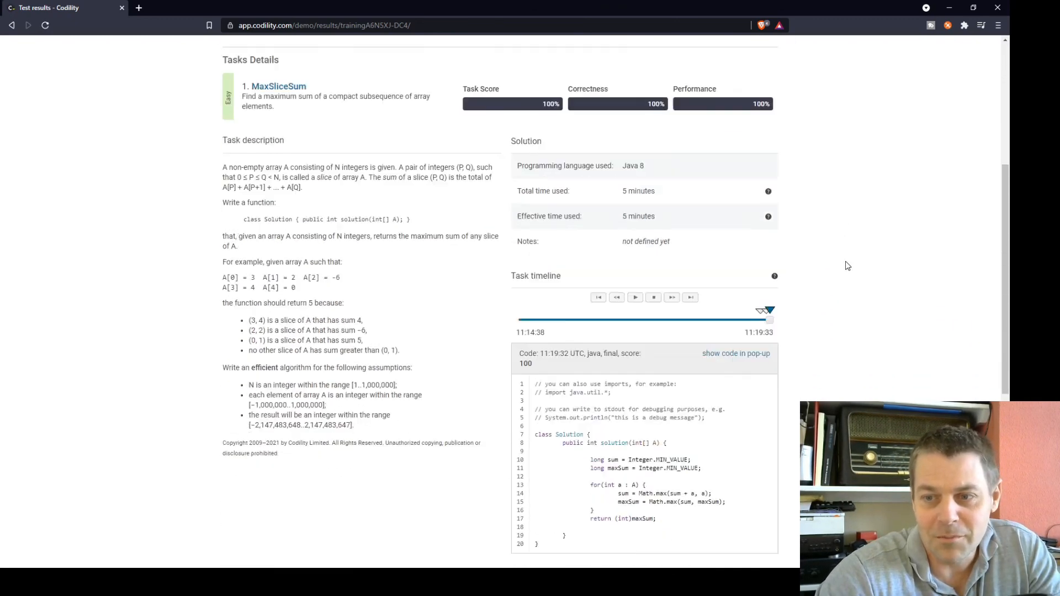
{"action": "scroll", "scroll_direction": "down", "scroll_amount": 3}
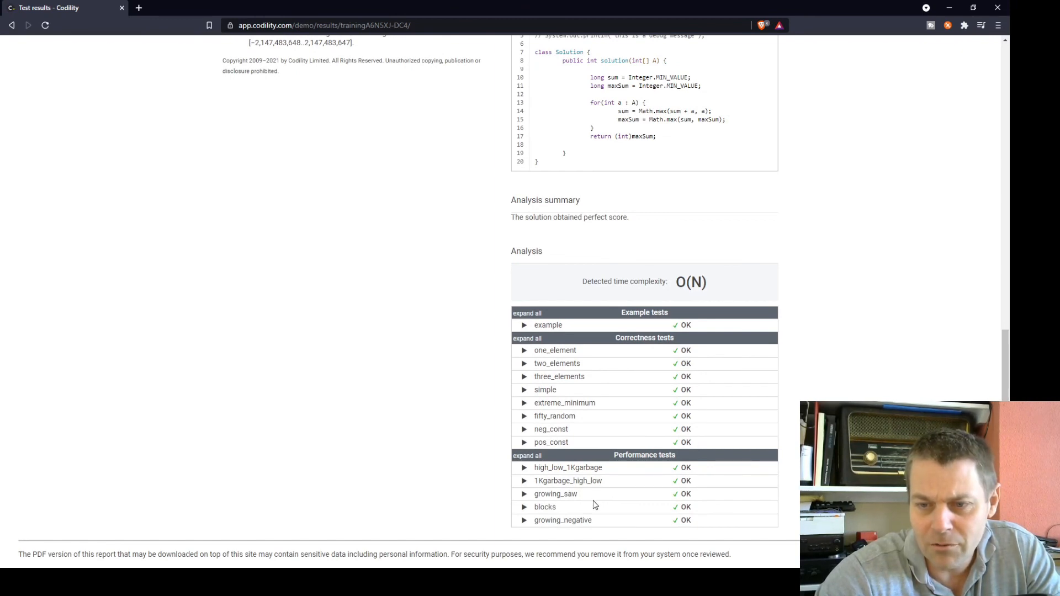
{"action": "mouse_move", "coordinate": [799, 398]}
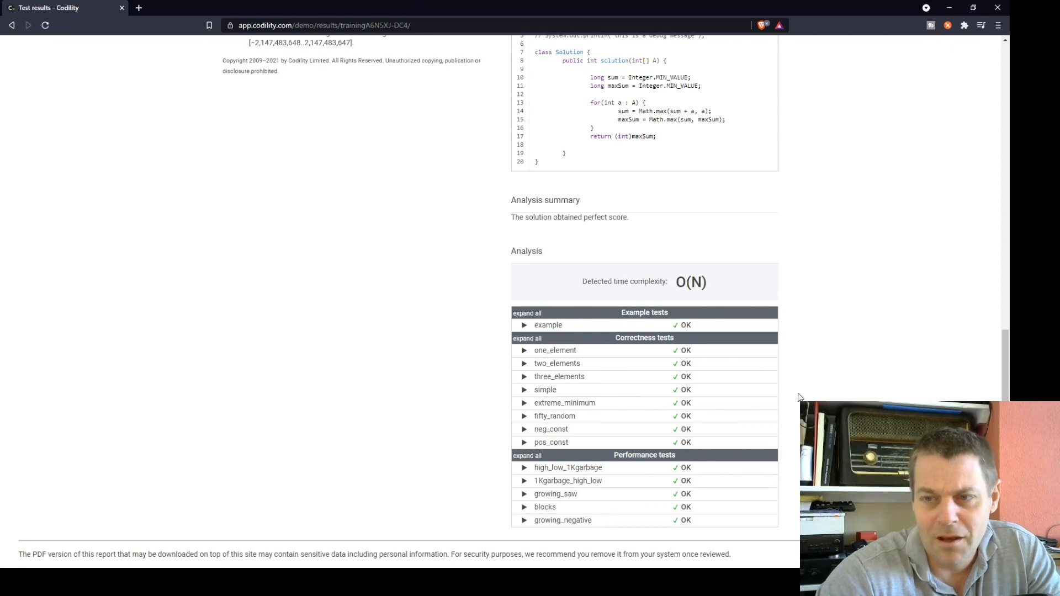
{"action": "mouse_move", "coordinate": [826, 367]}
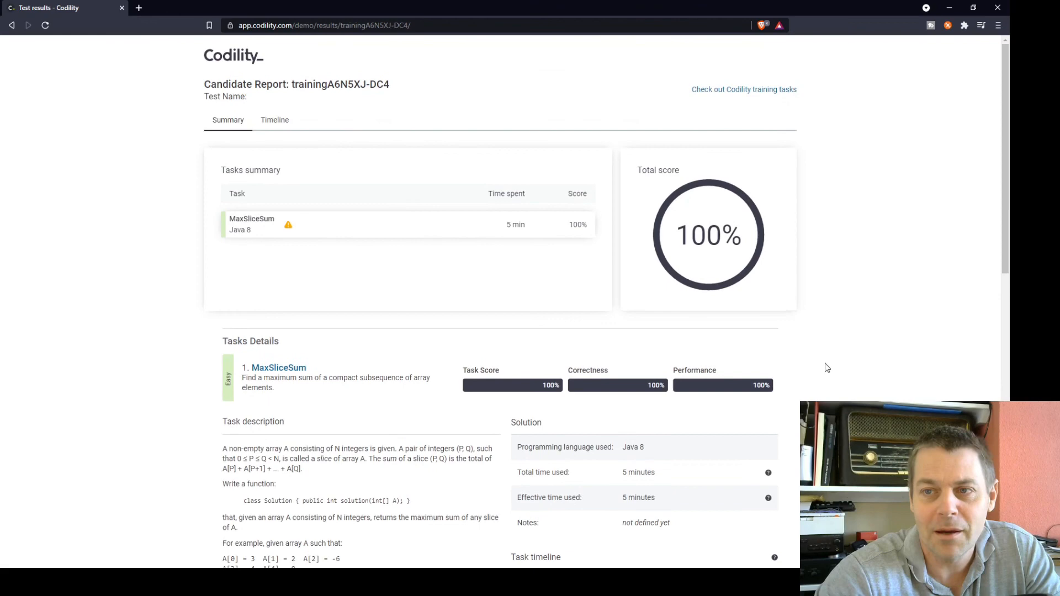
{"action": "scroll", "scroll_direction": "down", "scroll_amount": 3}
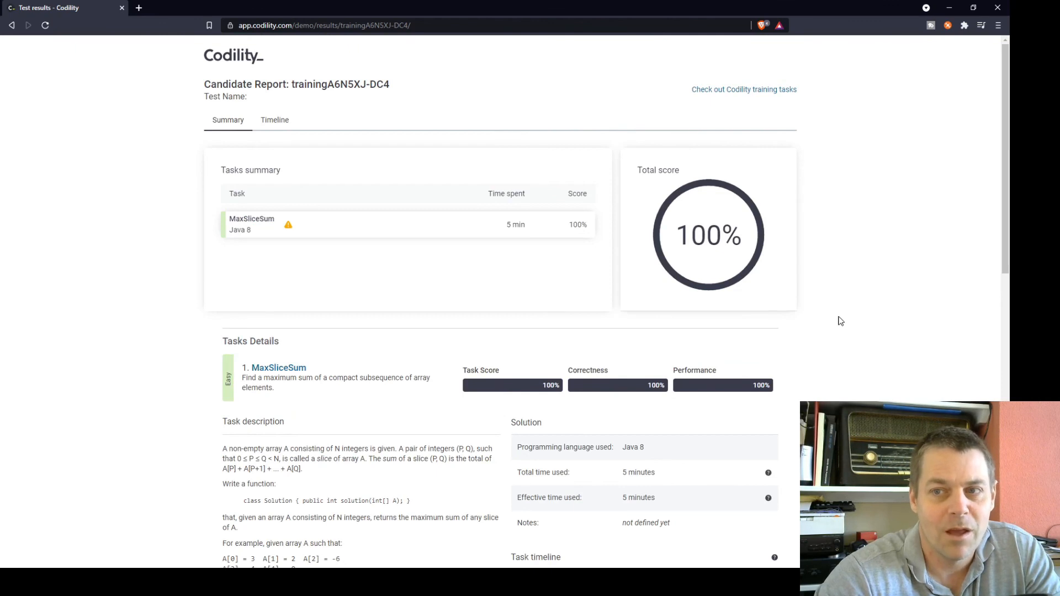
{"action": "mouse_move", "coordinate": [862, 320]}
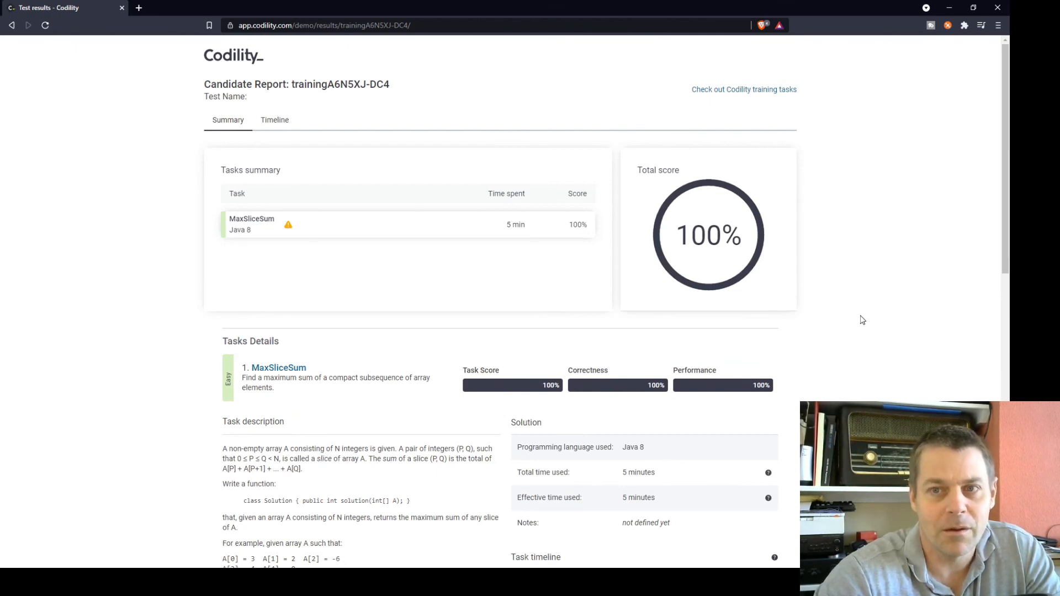
{"action": "mouse_move", "coordinate": [860, 318]}
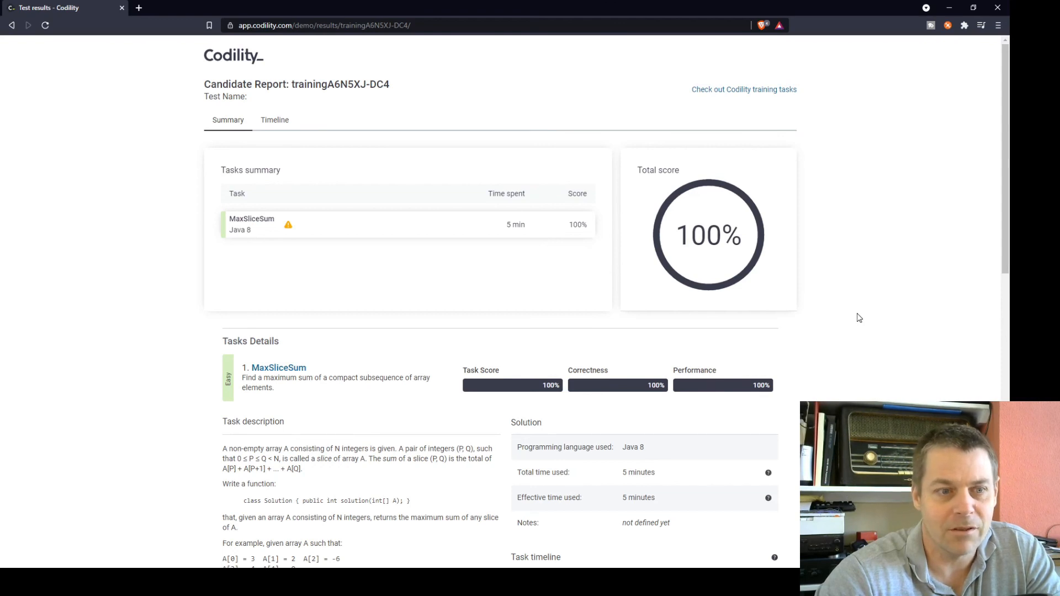
{"action": "mouse_move", "coordinate": [855, 289]}
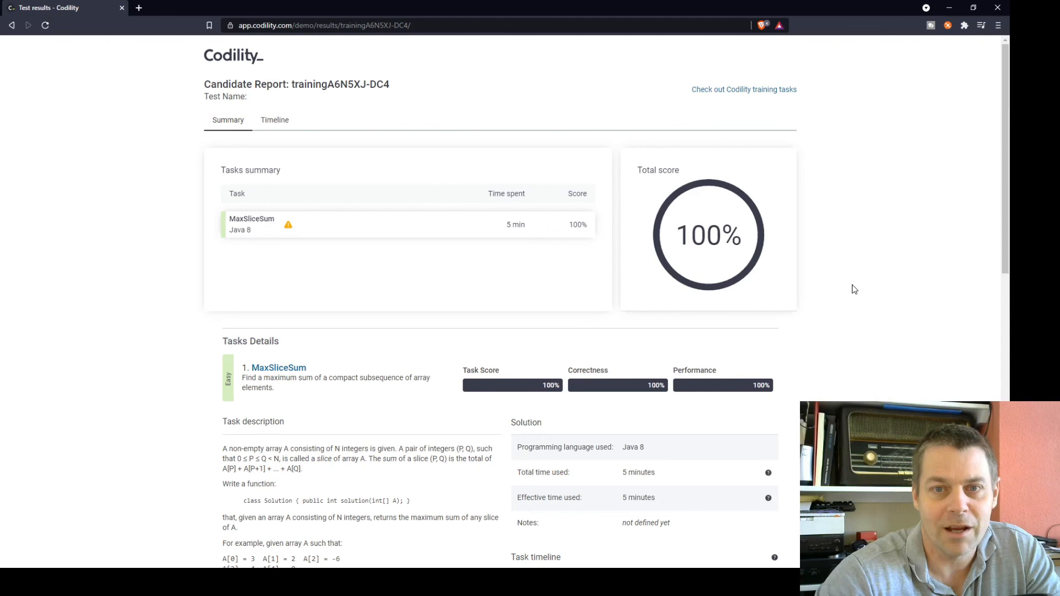
{"action": "mouse_move", "coordinate": [858, 296]}
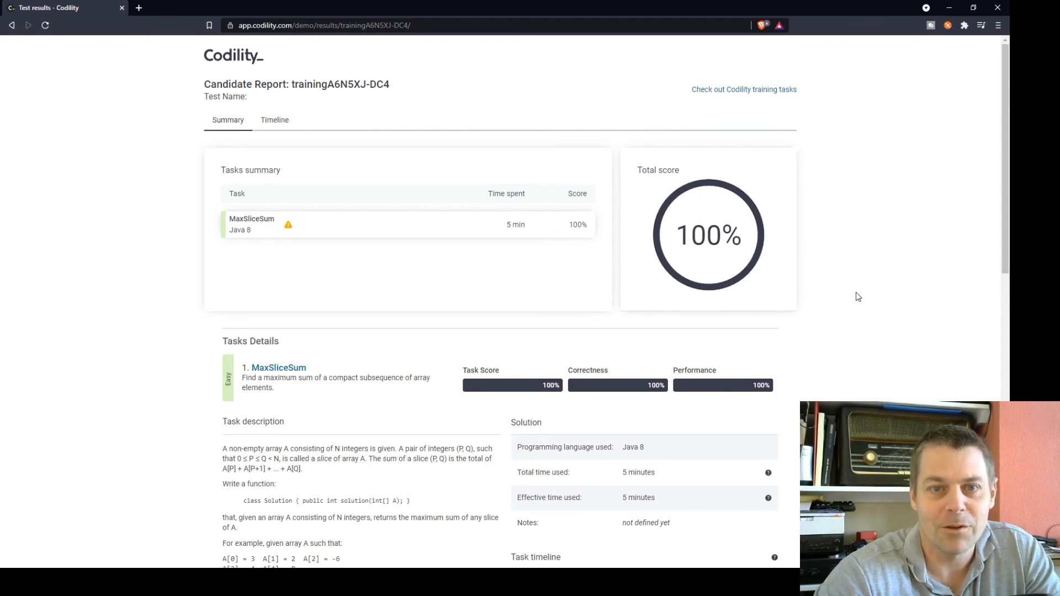